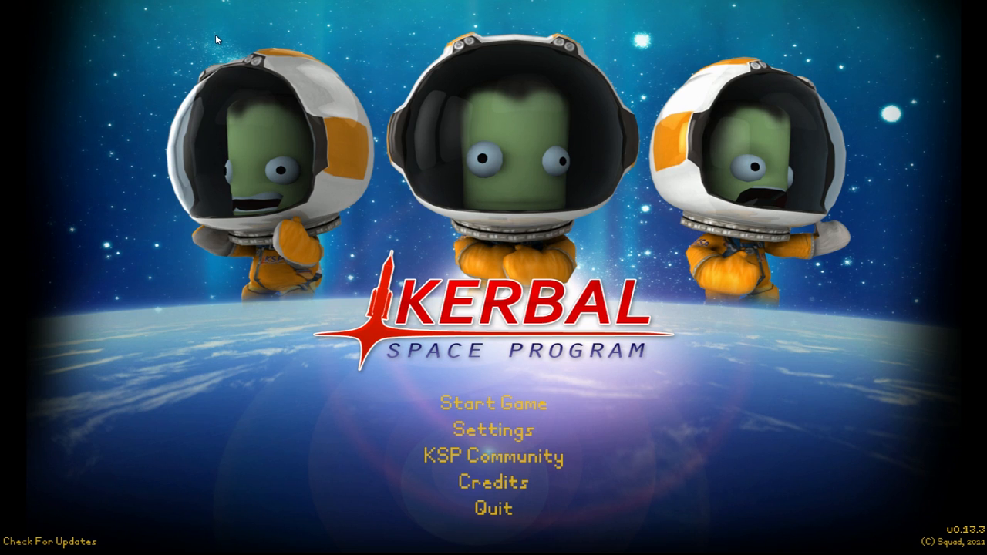
Start a game from the main menu and arrive at the Space Center.
left_click(496, 401)
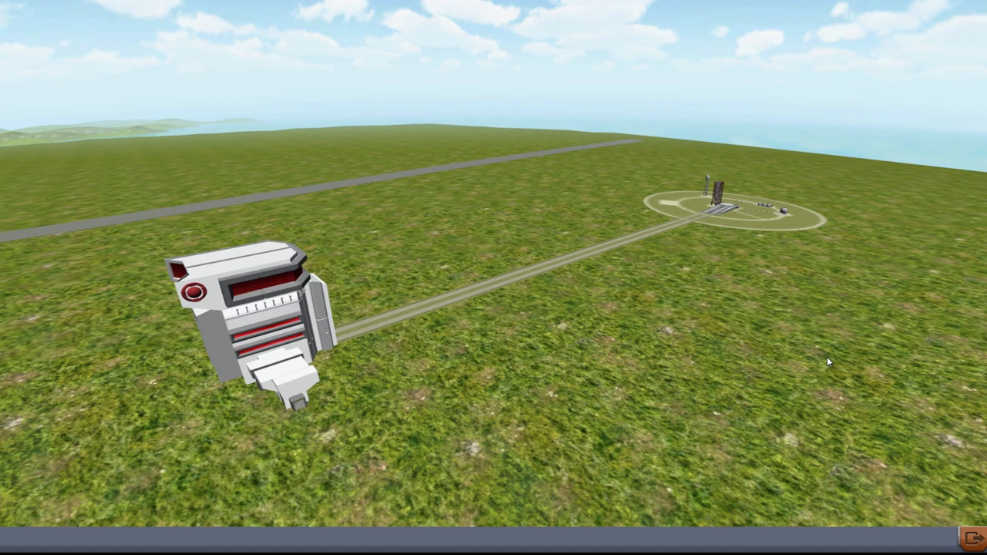
mouse_move(824, 345)
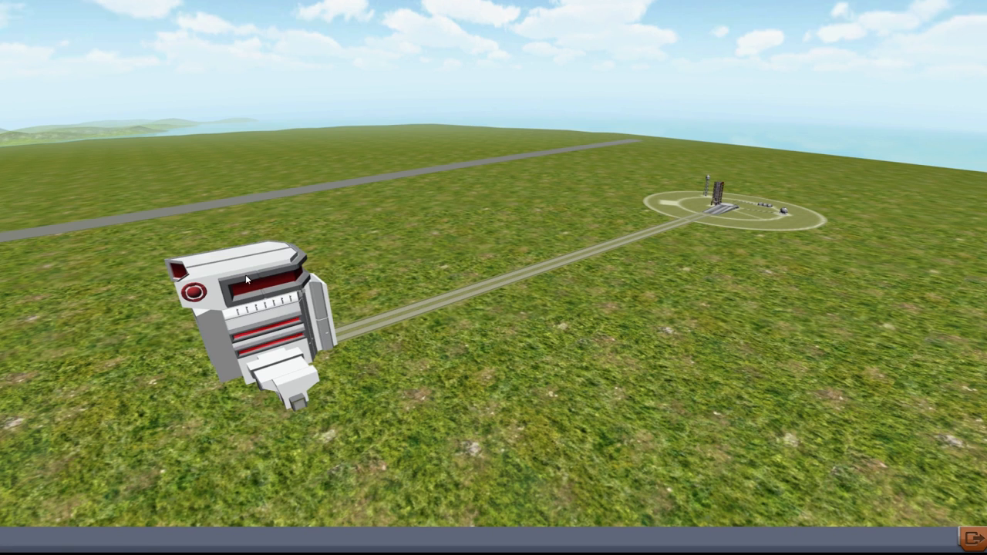
mouse_move(771, 213)
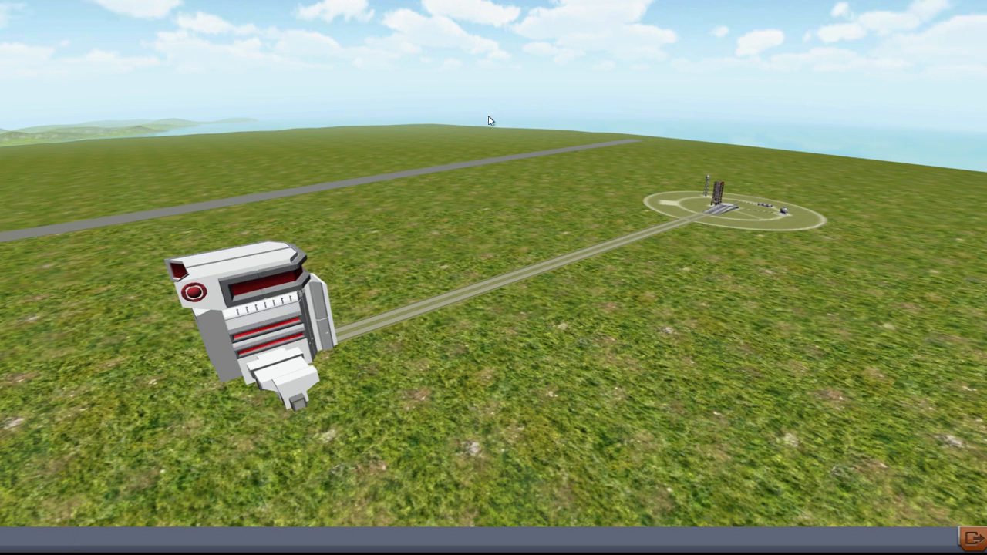
mouse_move(296, 305)
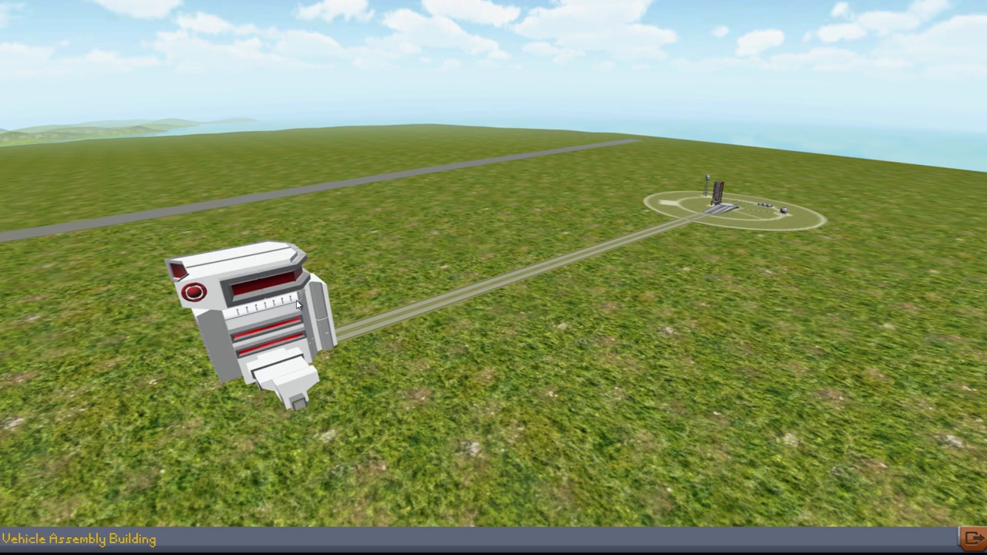
mouse_move(308, 310)
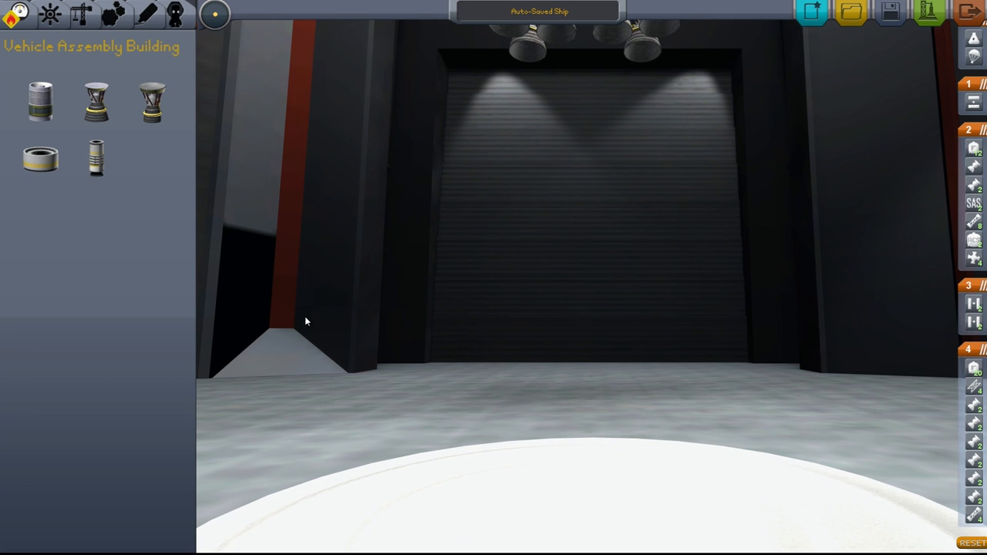
mouse_move(811, 9)
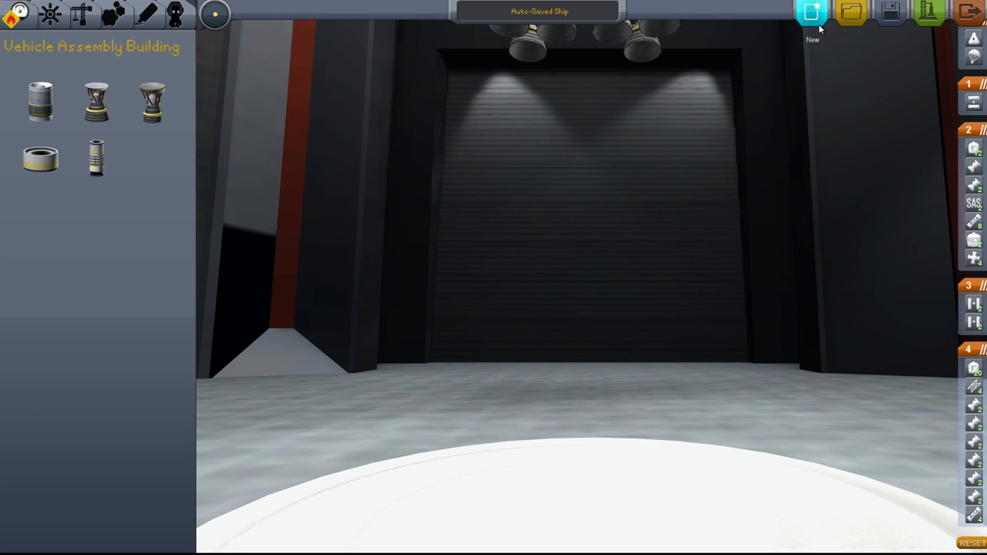
Begin a new craft and accept the Command Pod Mk1 as its first part.
left_click(809, 14)
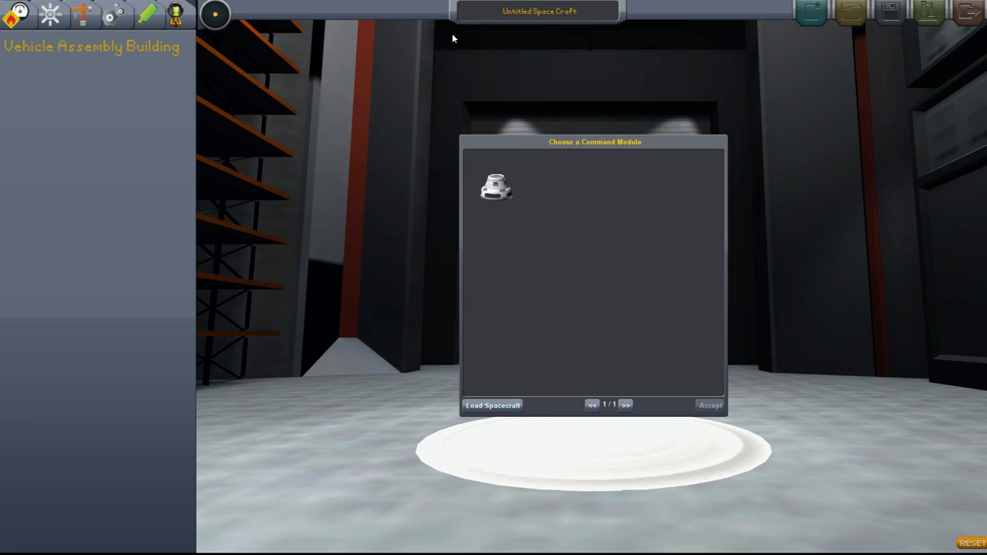
left_click(498, 192)
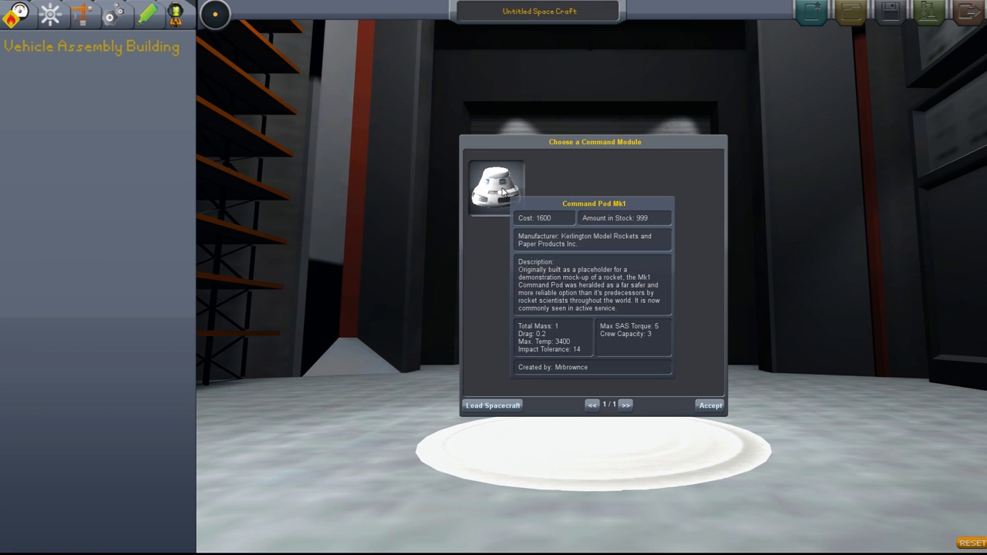
left_click(709, 405)
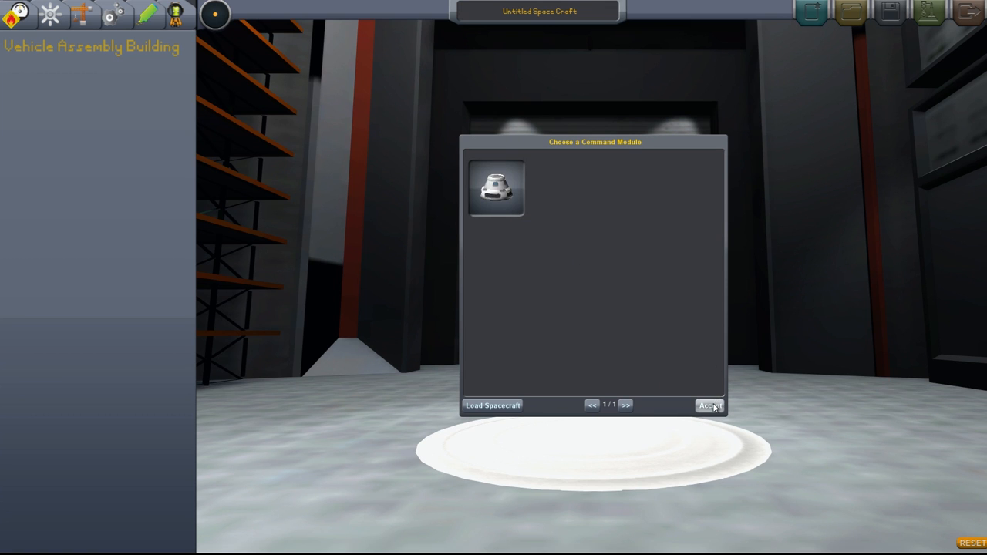
left_click(709, 405)
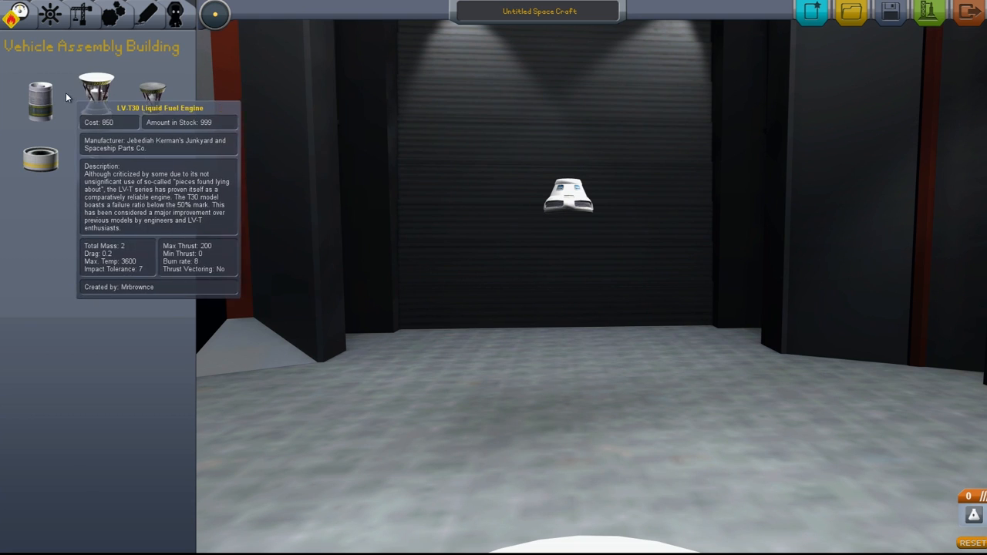
mouse_move(121, 296)
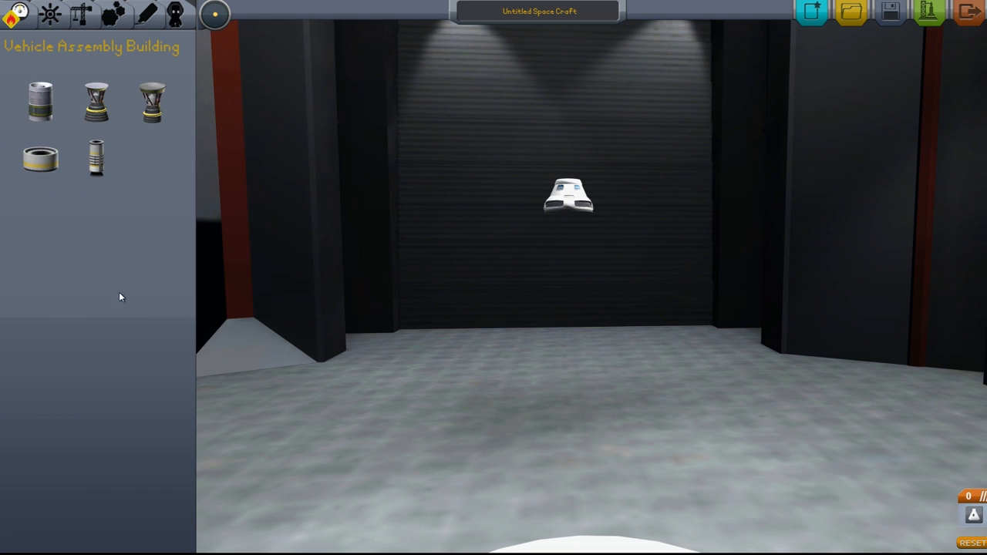
Show the Propulsion parts list to compare the fuel tank and engines.
left_click(15, 15)
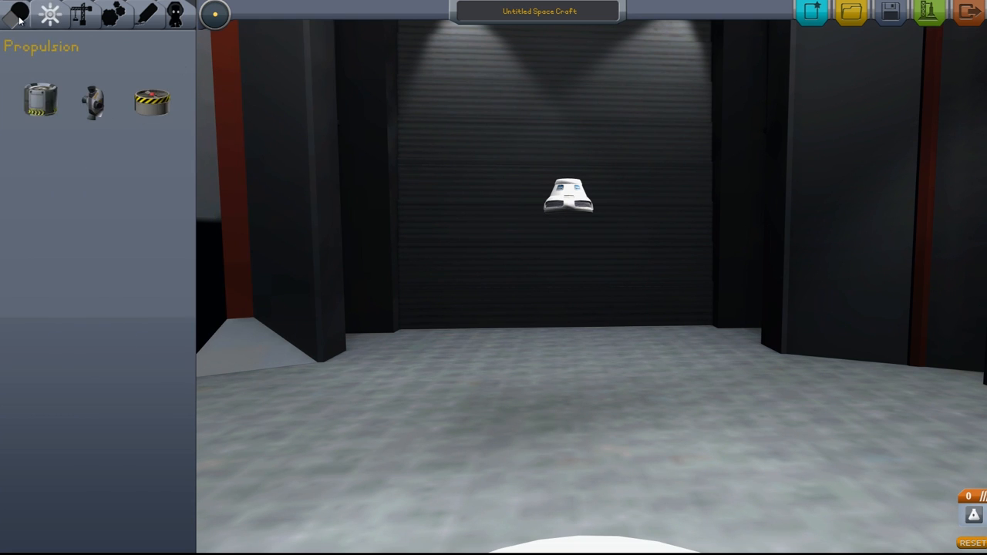
left_click(17, 15)
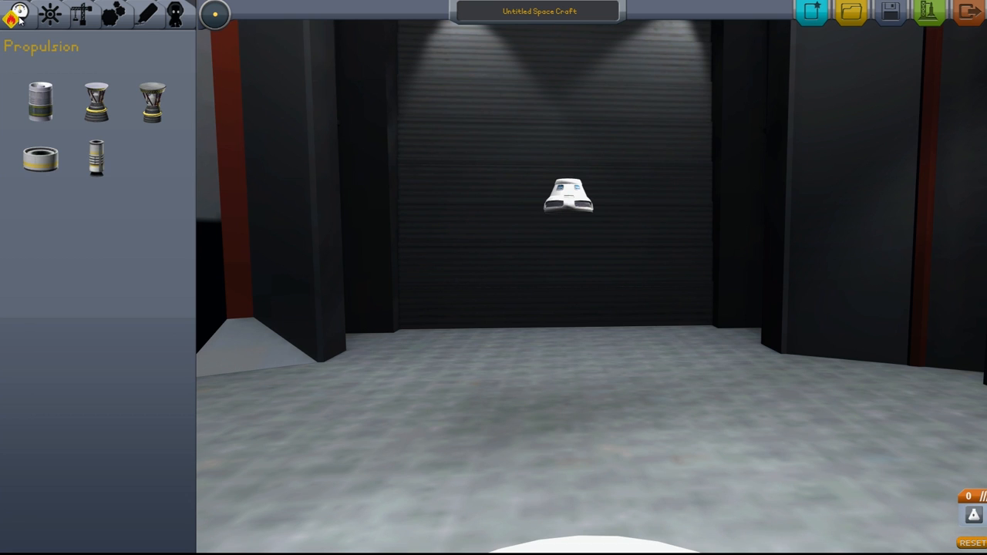
mouse_move(40, 105)
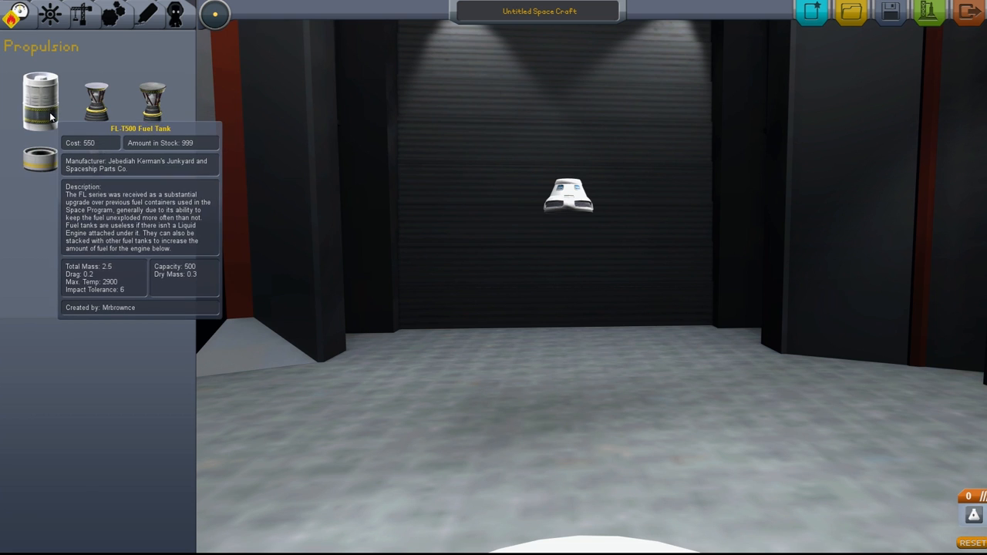
mouse_move(115, 114)
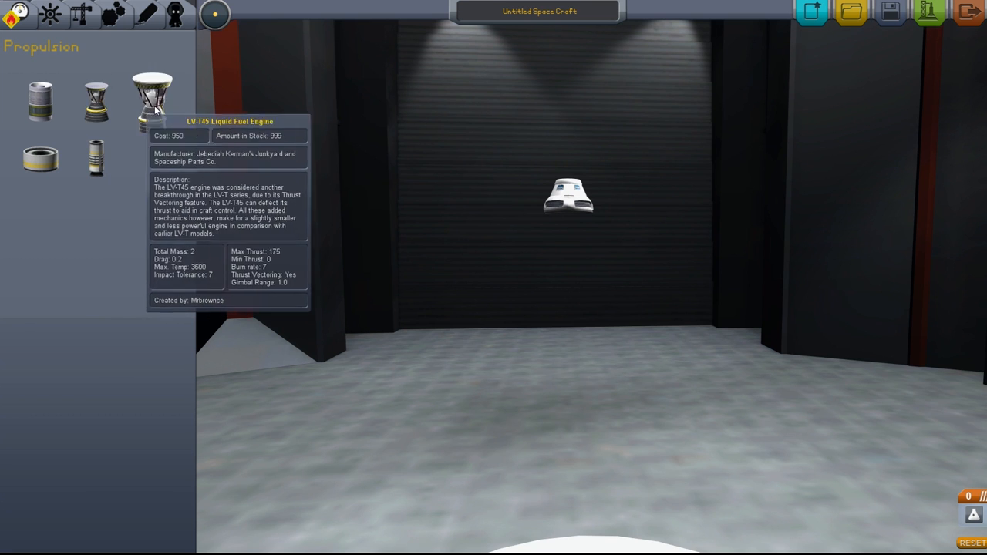
mouse_move(98, 100)
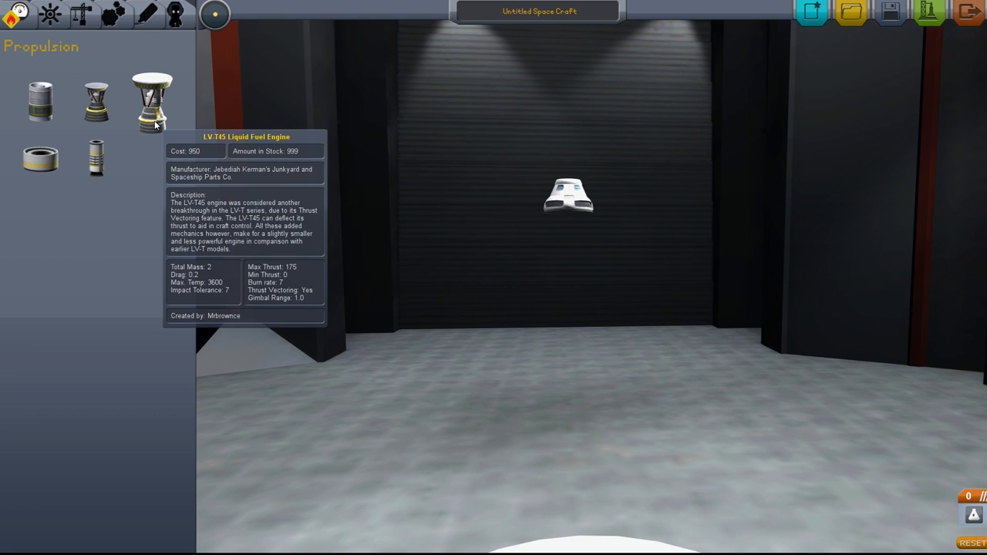
mouse_move(95, 105)
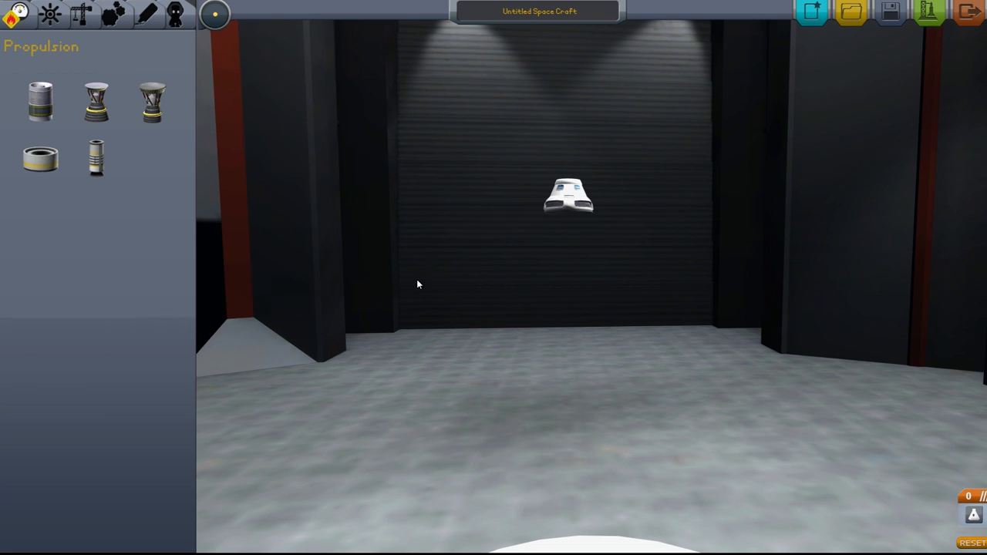
mouse_move(153, 176)
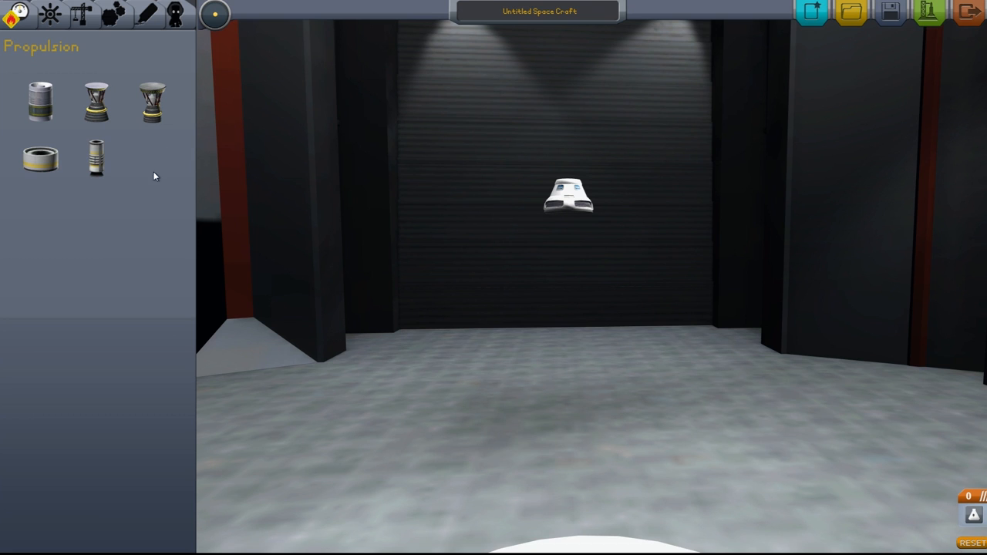
mouse_move(96, 162)
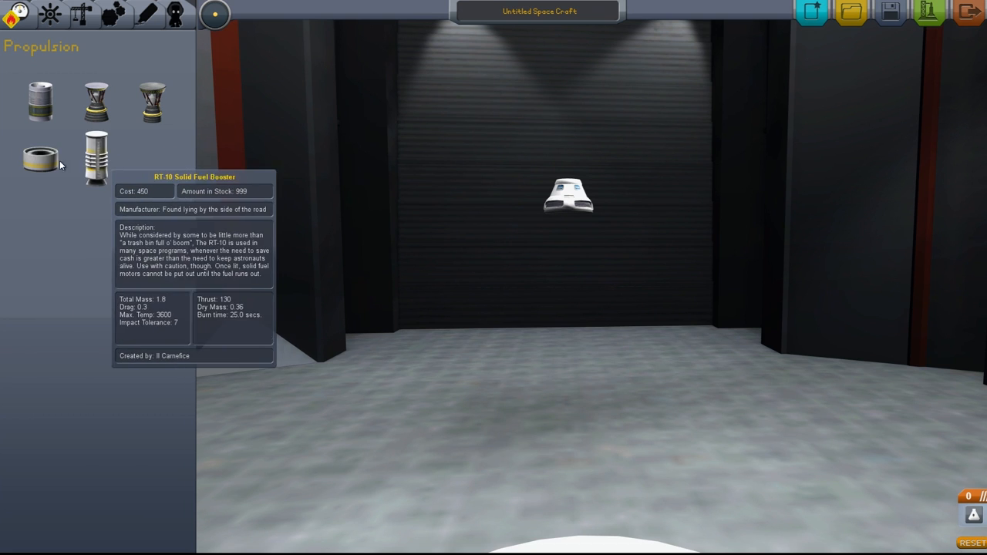
mouse_move(40, 159)
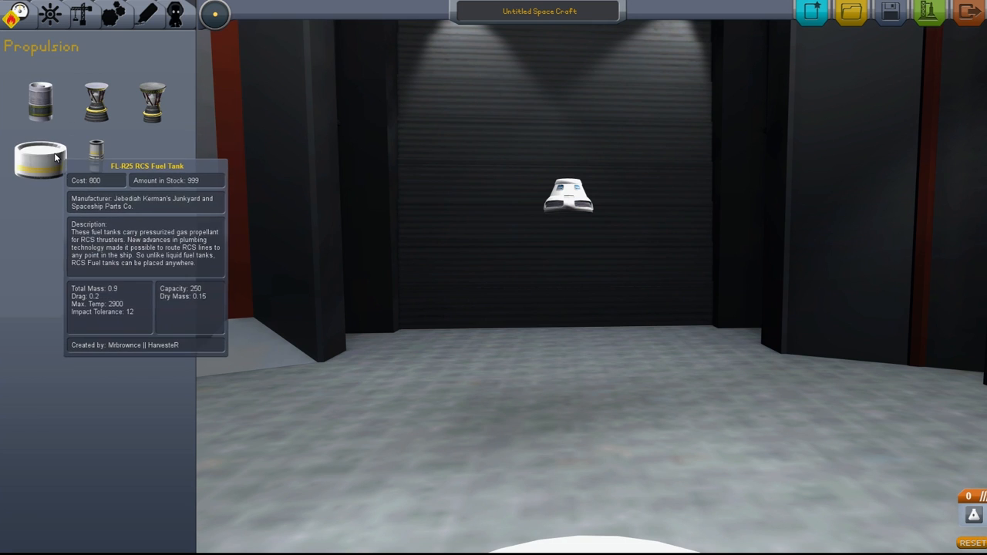
mouse_move(96, 100)
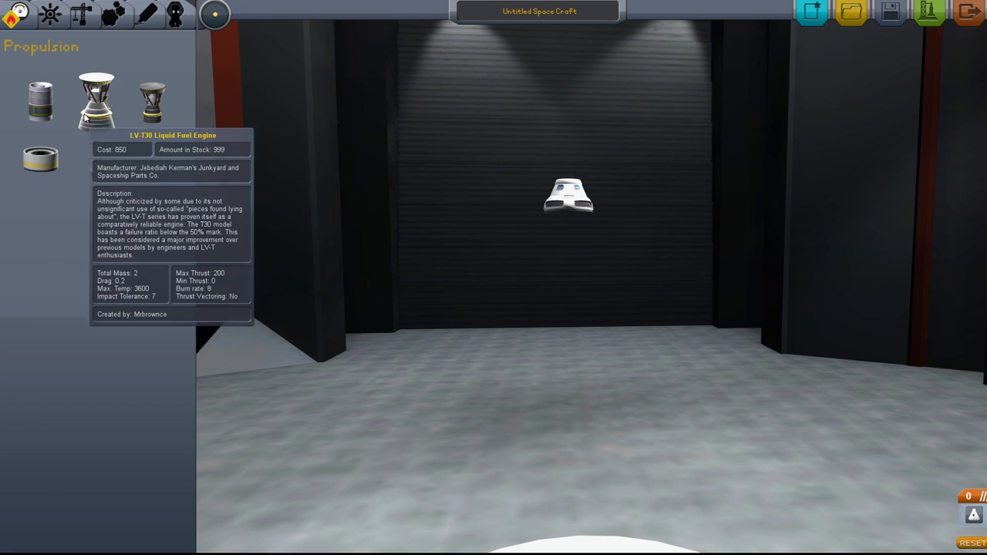
mouse_move(144, 113)
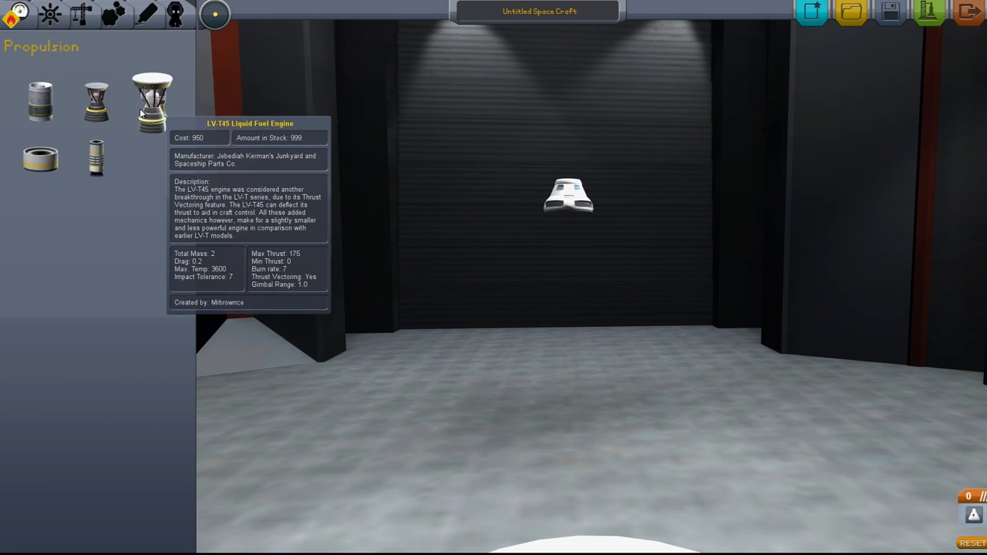
mouse_move(100, 120)
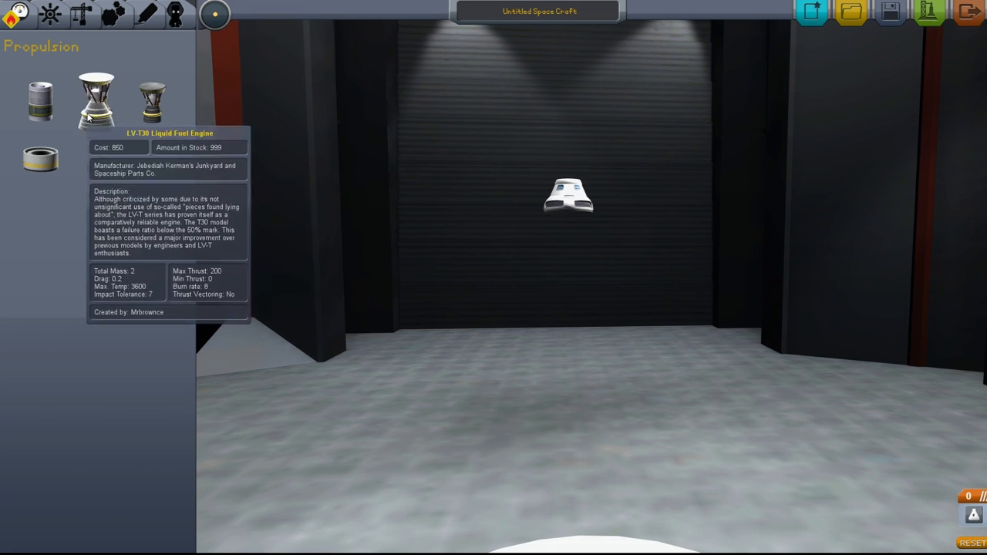
mouse_move(111, 200)
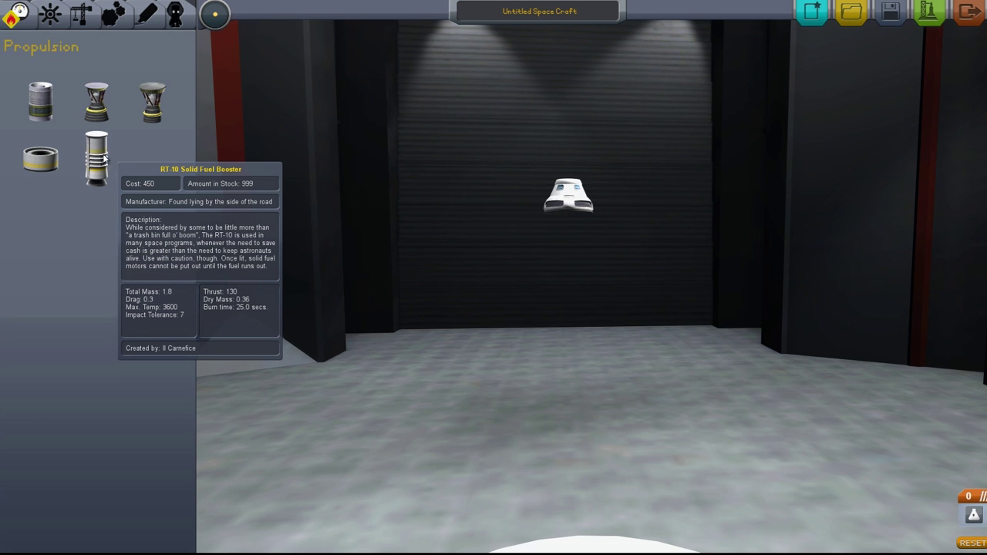
mouse_move(14, 90)
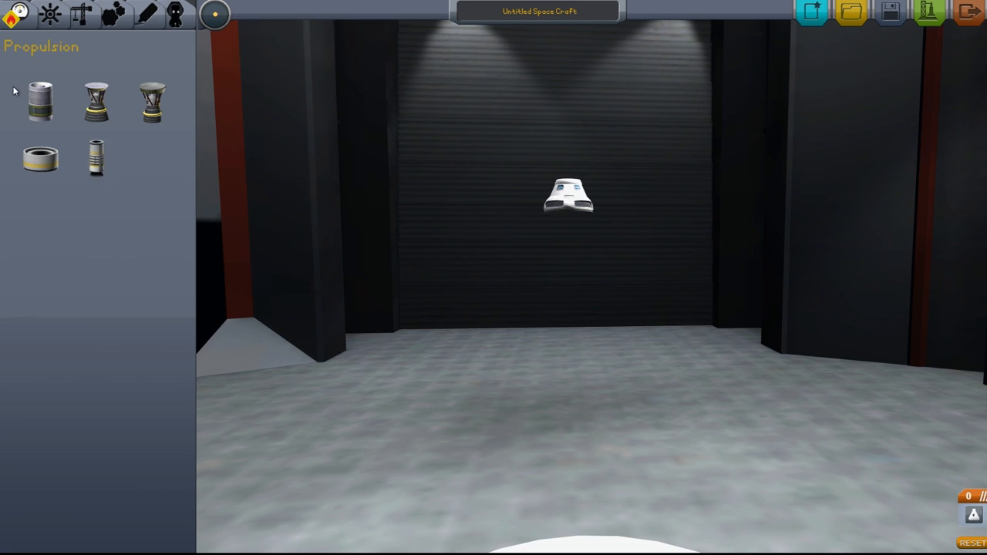
left_click(47, 16)
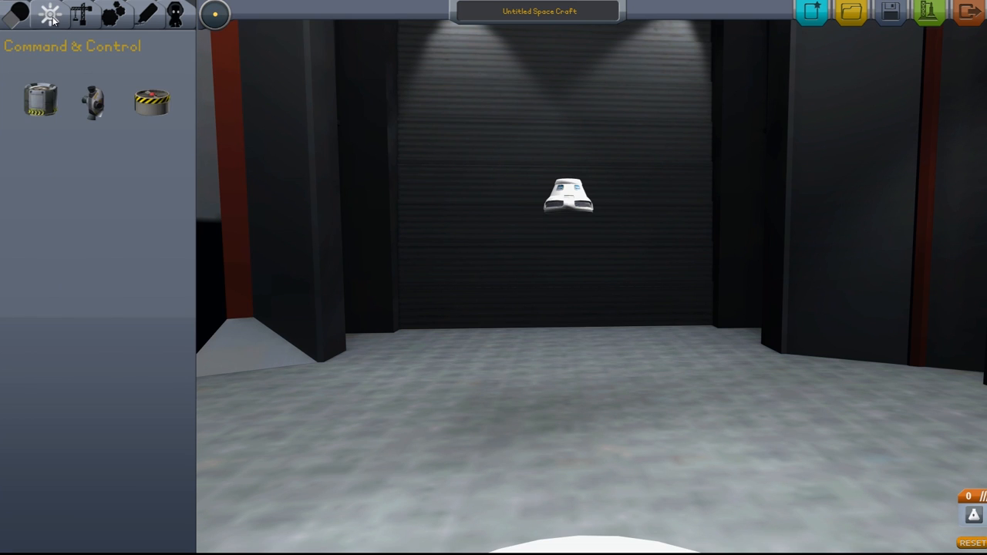
mouse_move(40, 98)
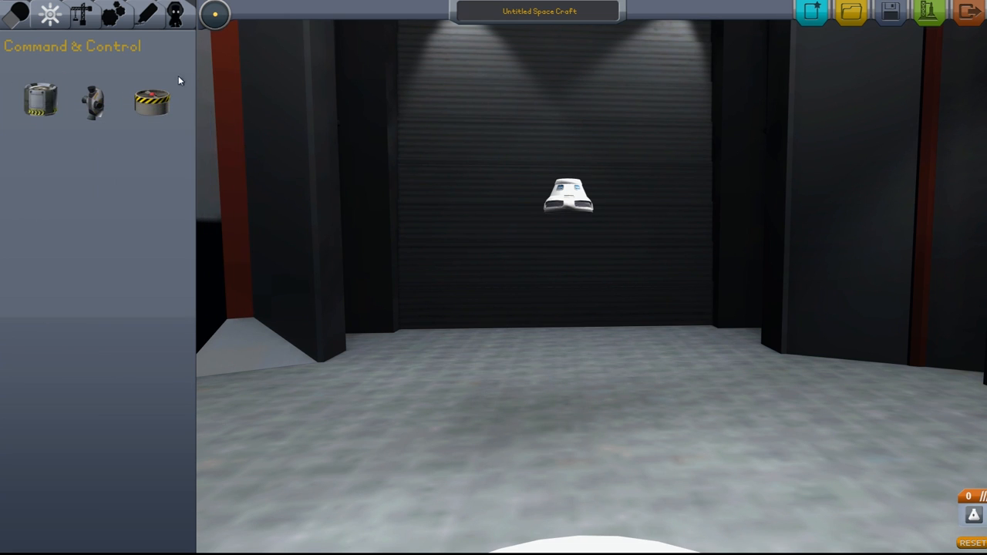
mouse_move(151, 107)
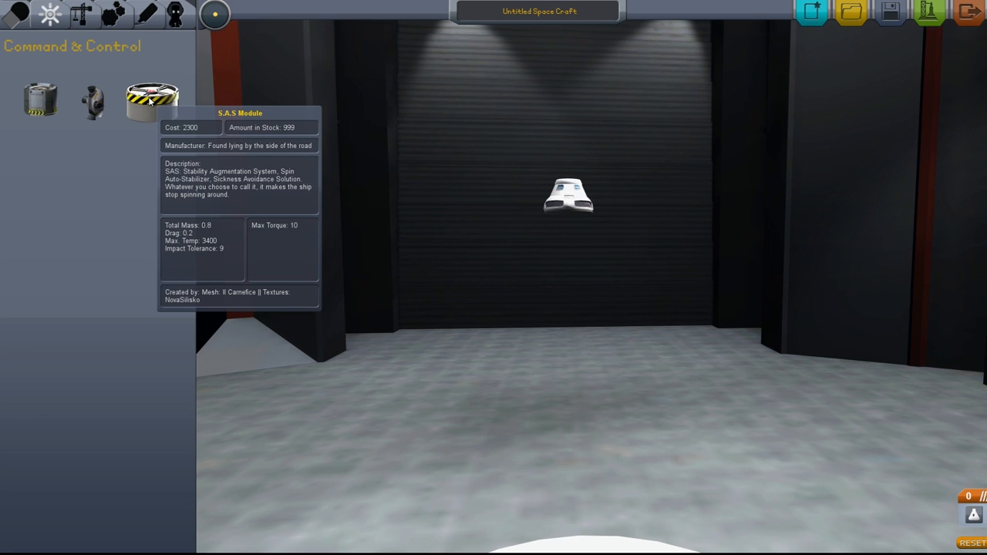
mouse_move(157, 114)
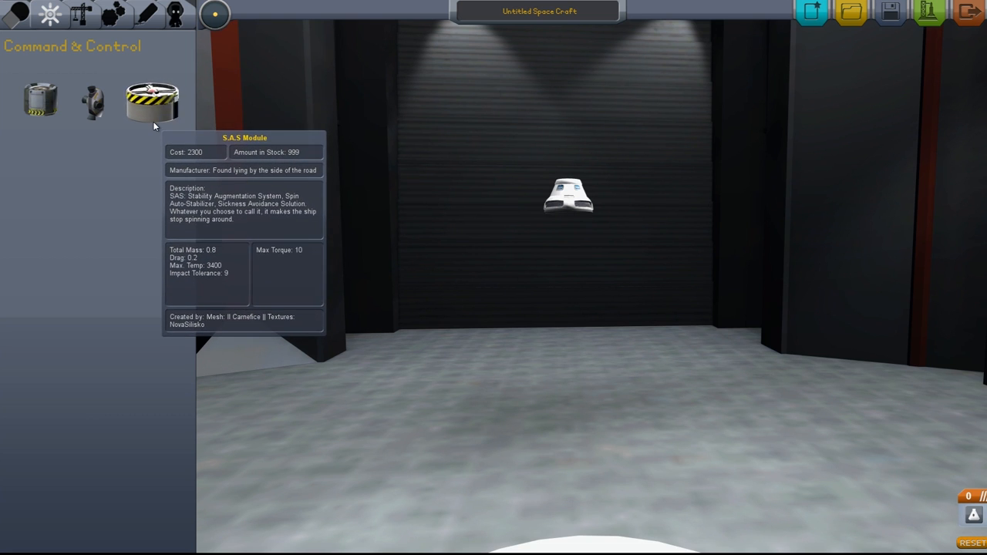
mouse_move(586, 407)
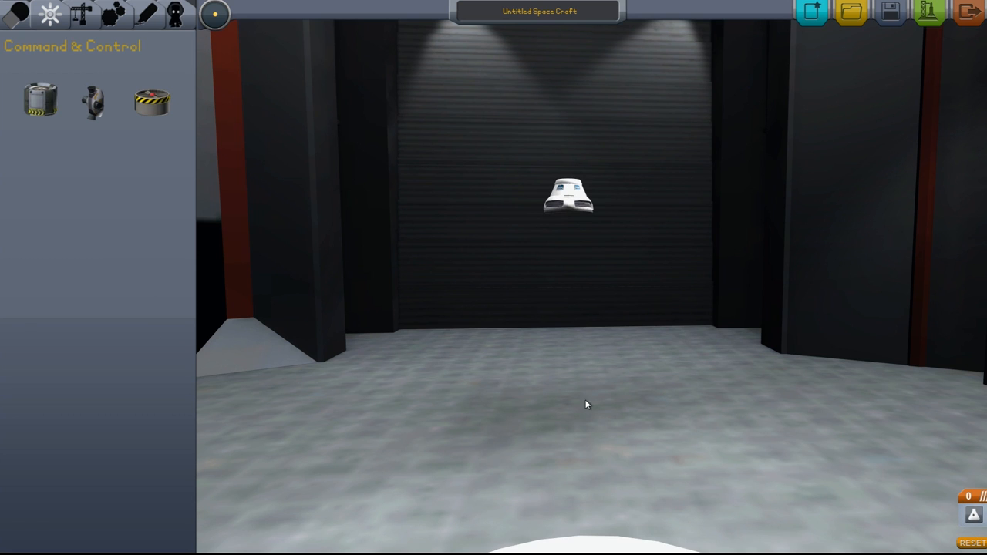
mouse_move(148, 105)
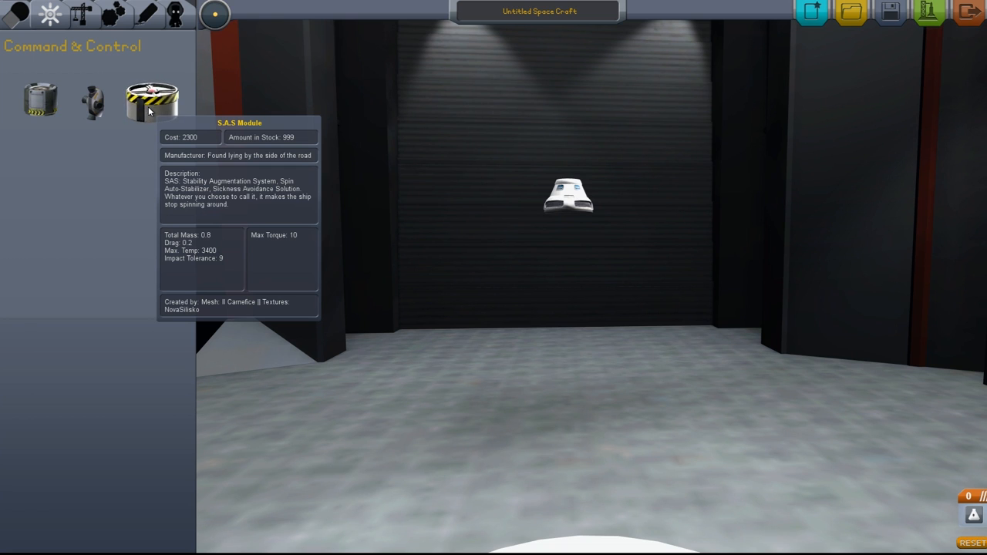
mouse_move(148, 99)
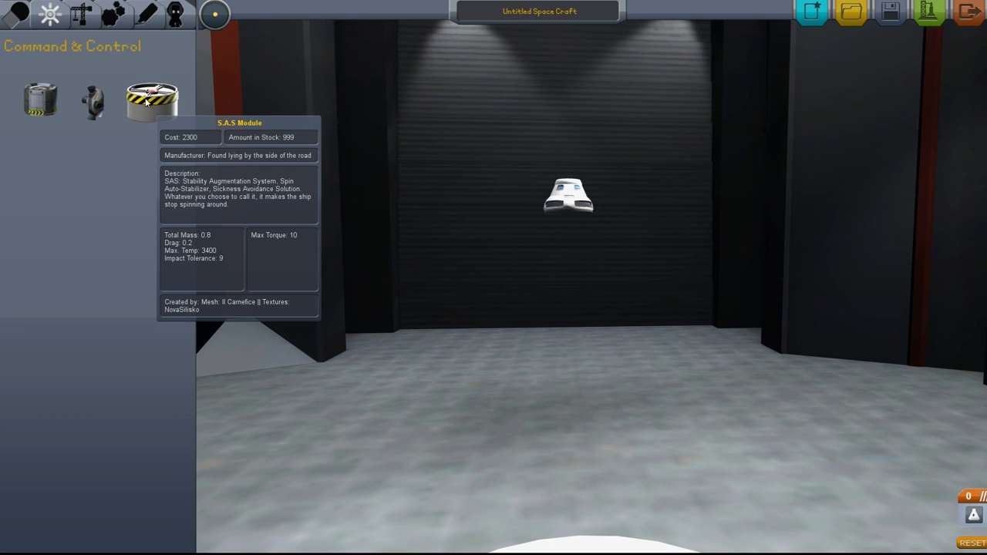
mouse_move(91, 100)
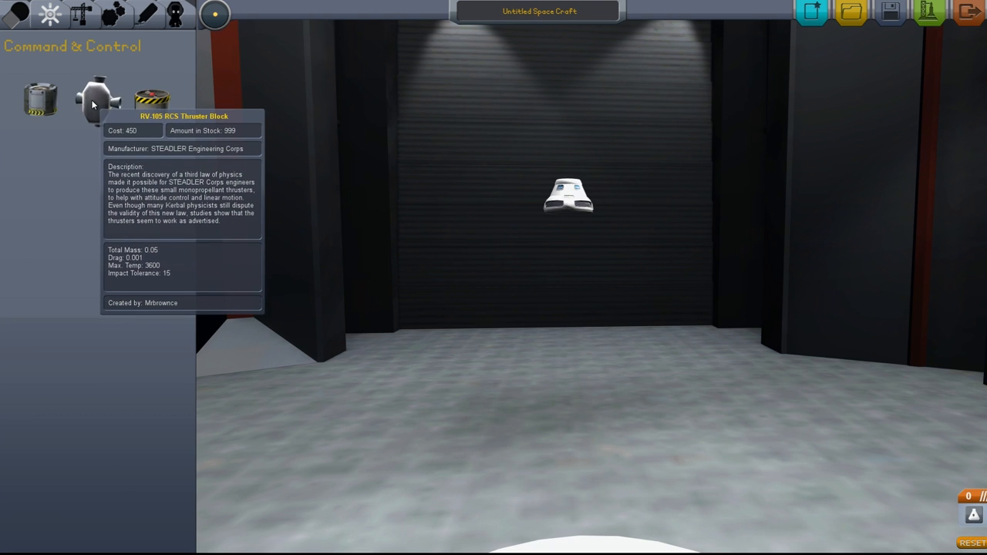
left_click(16, 15)
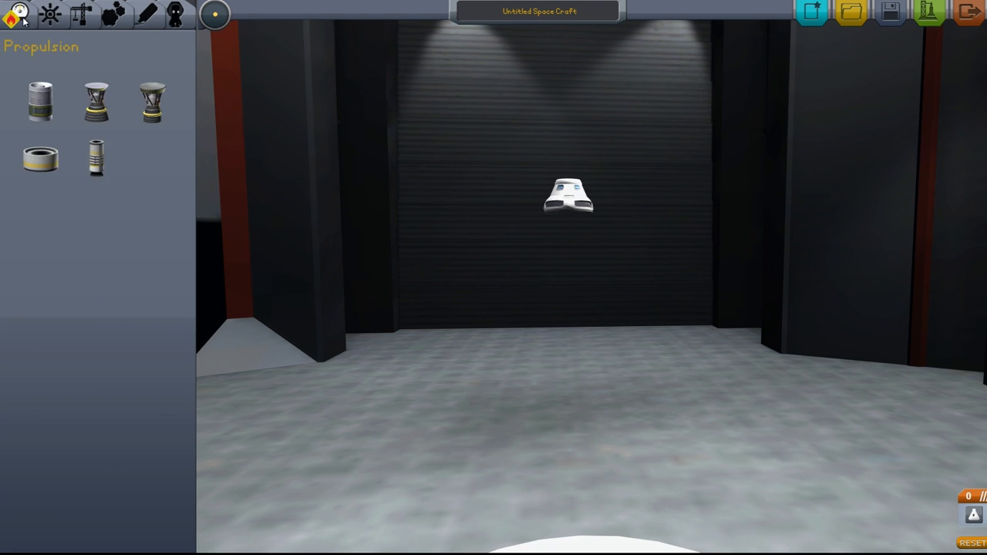
mouse_move(40, 162)
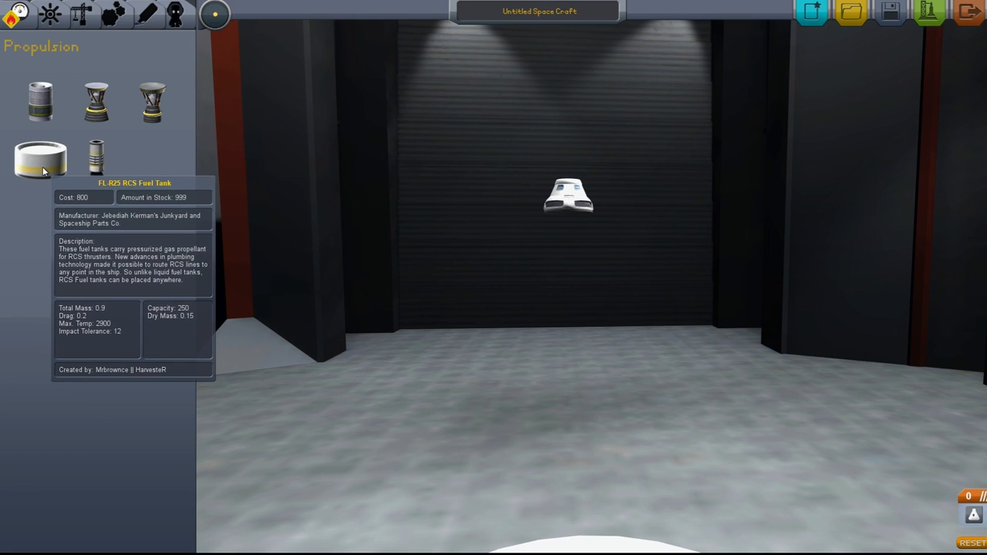
left_click(47, 15)
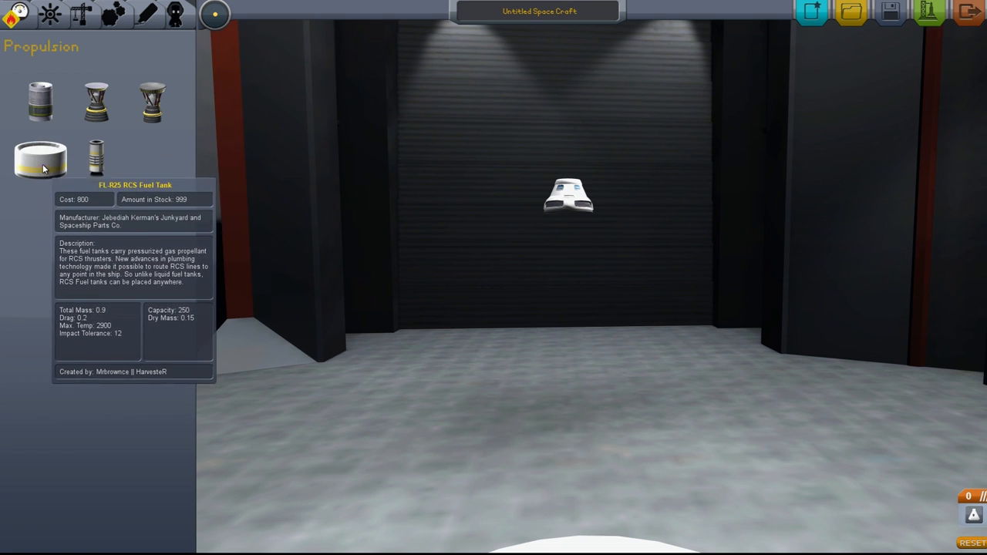
left_click(50, 17)
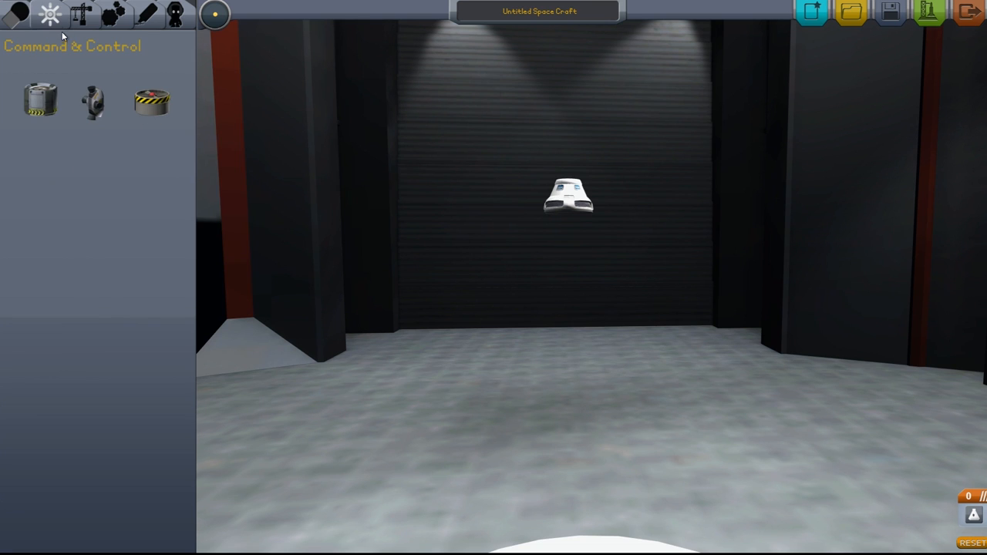
mouse_move(91, 105)
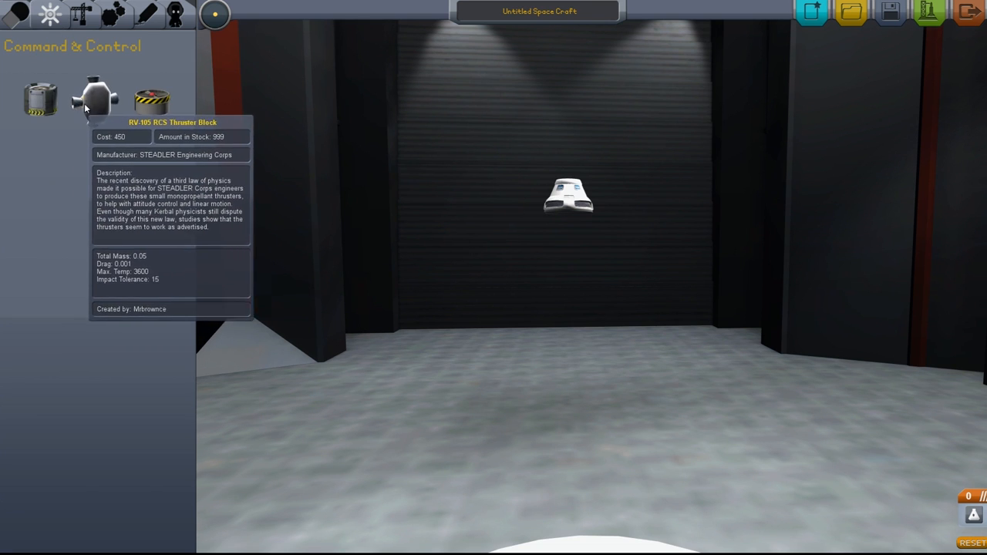
mouse_move(112, 237)
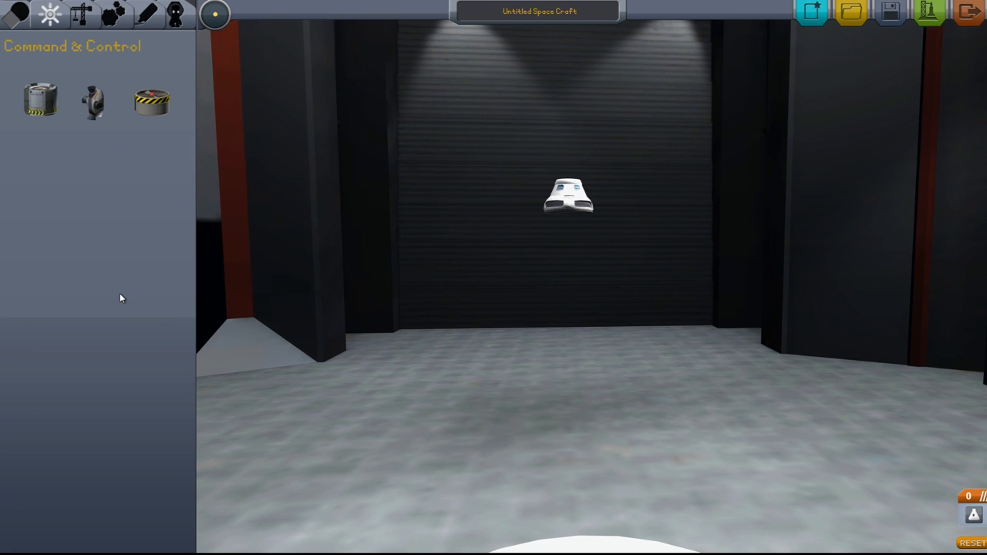
mouse_move(111, 292)
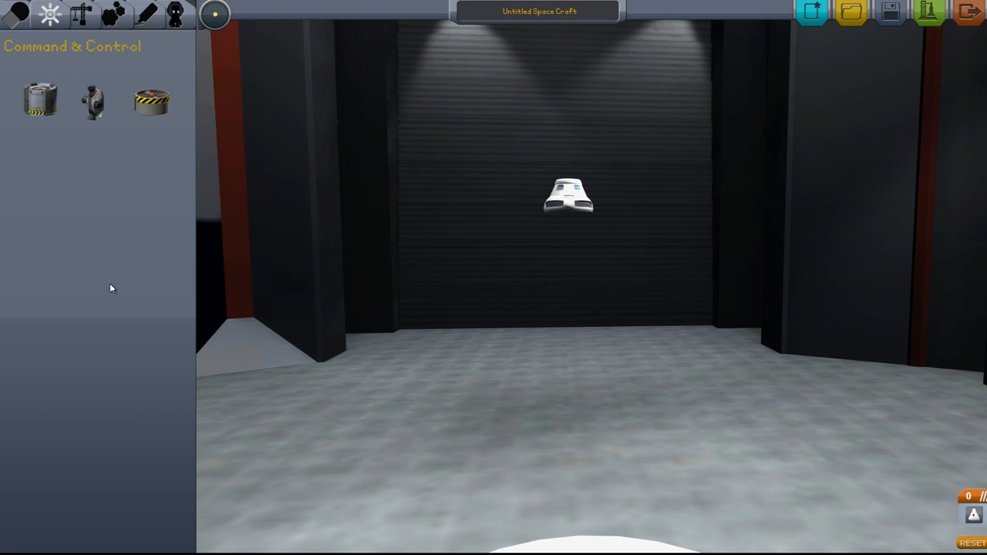
mouse_move(94, 108)
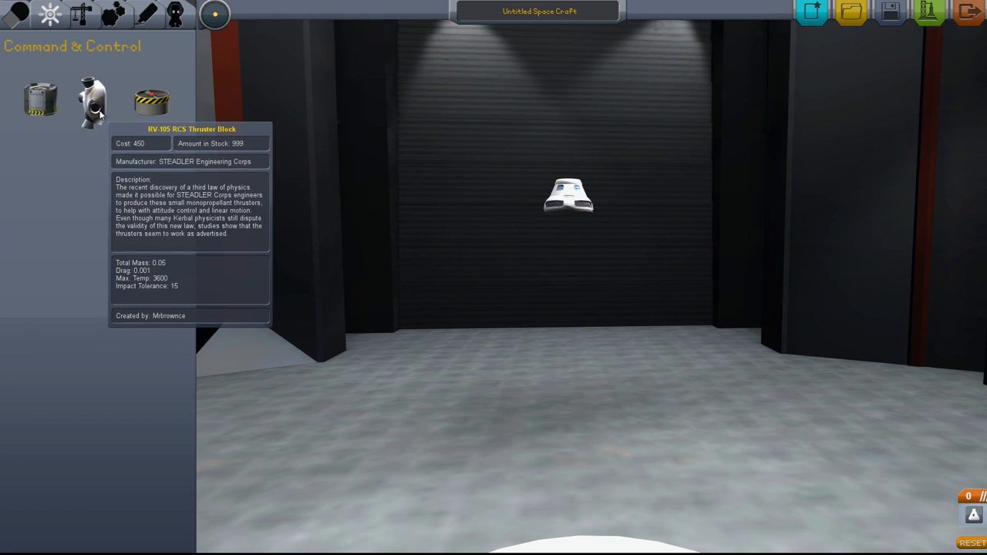
mouse_move(61, 253)
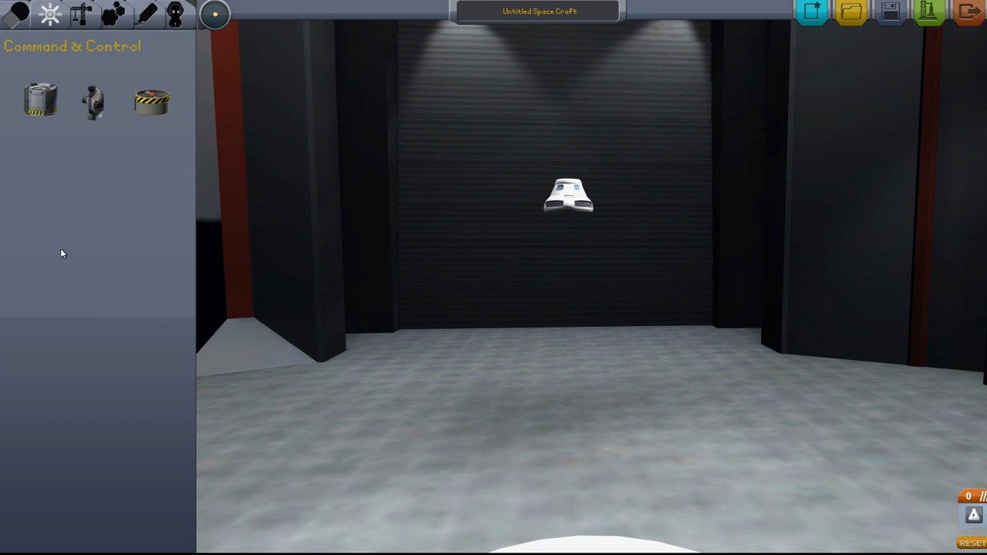
mouse_move(38, 100)
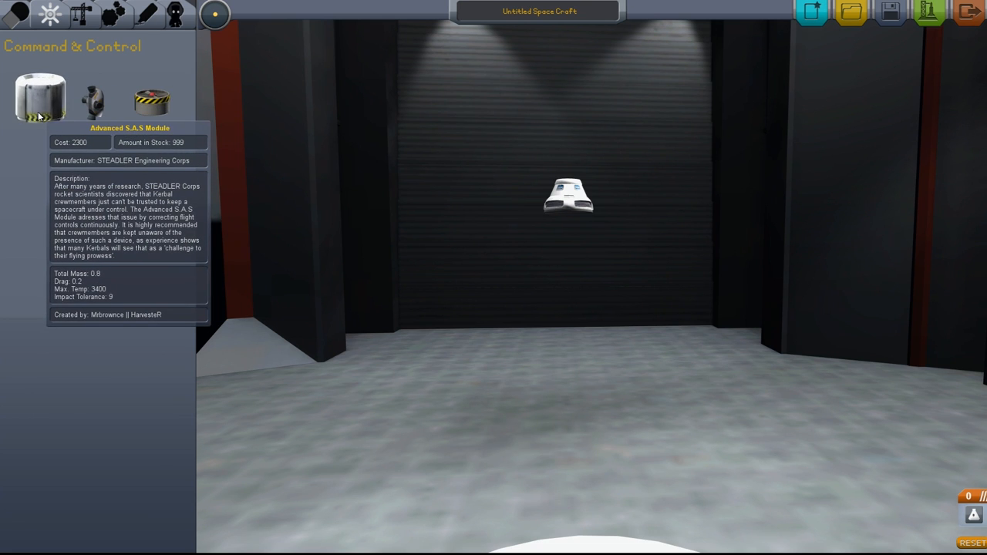
mouse_move(131, 52)
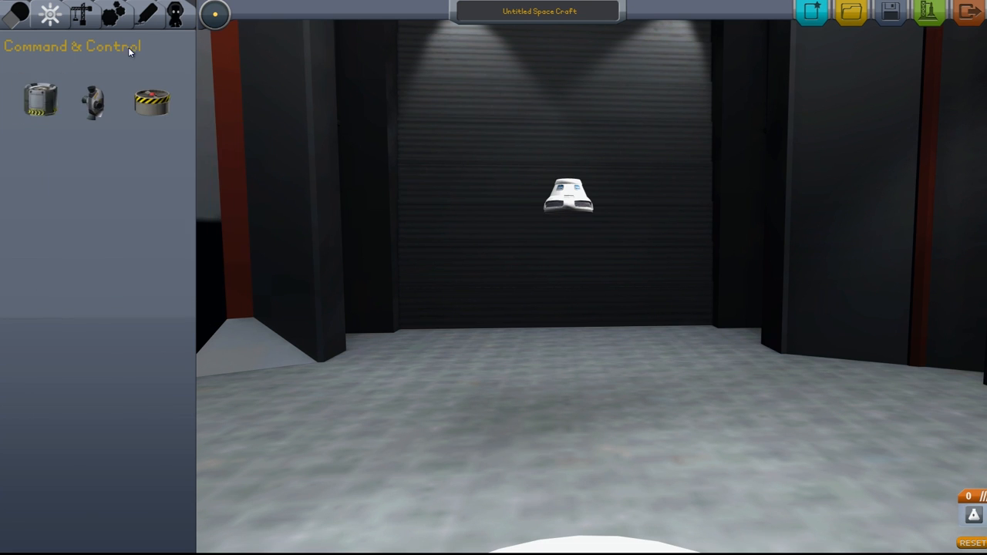
mouse_move(40, 100)
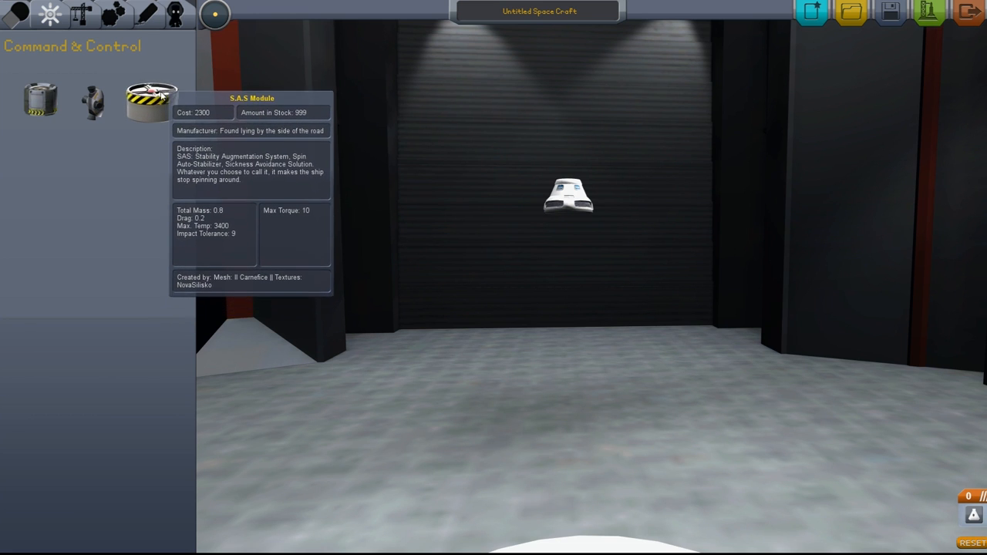
mouse_move(139, 188)
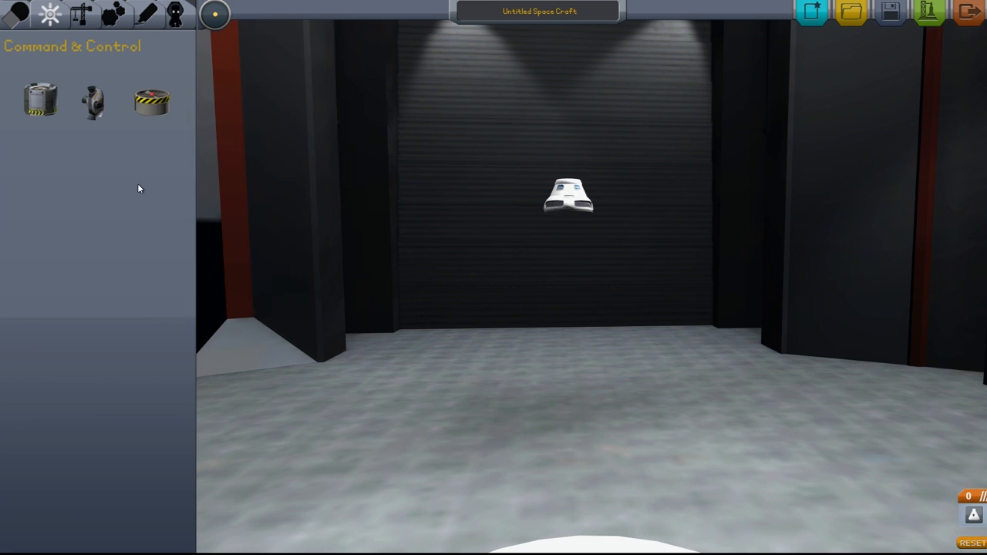
mouse_move(38, 100)
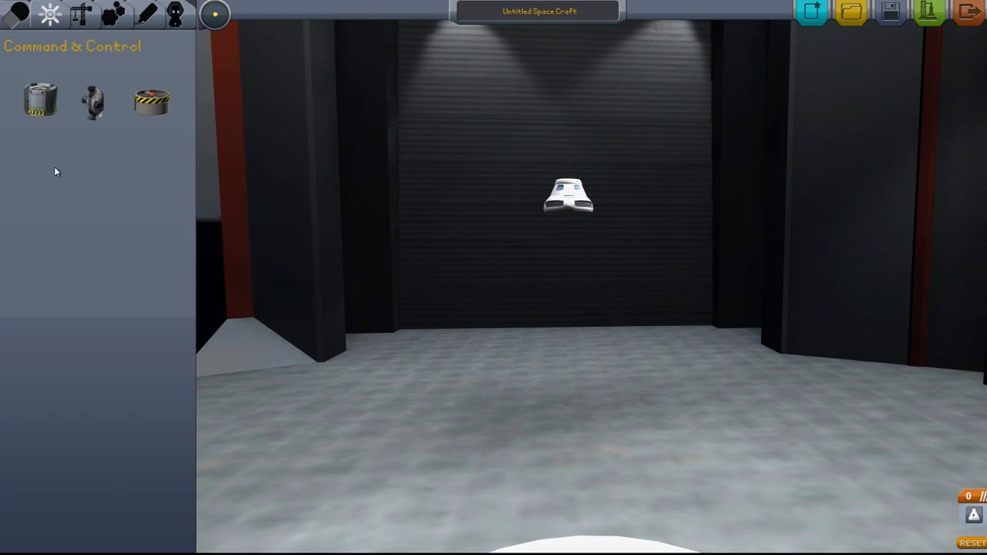
mouse_move(41, 97)
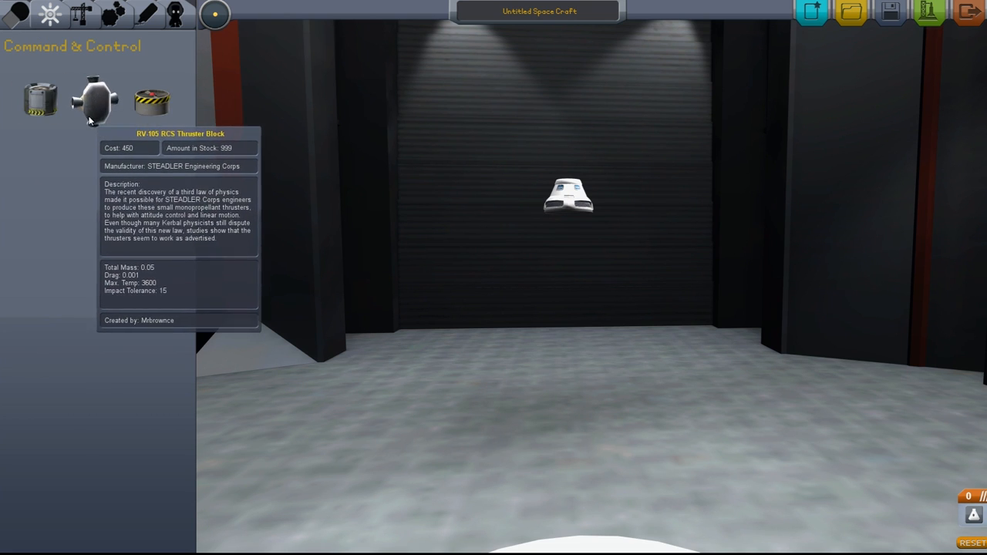
Show the Command & Control parts to review the pod, SAS and RCS details.
left_click(108, 18)
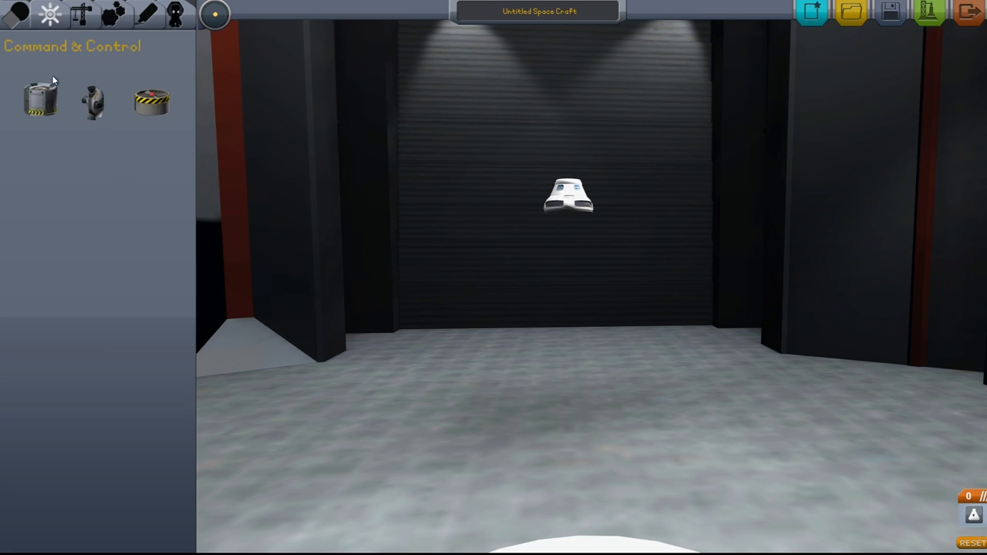
mouse_move(53, 95)
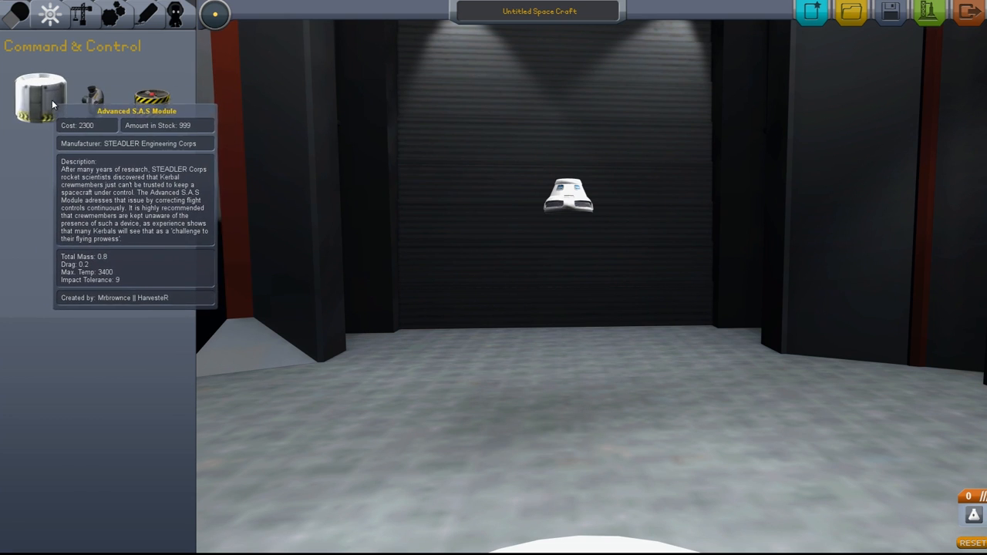
mouse_move(44, 401)
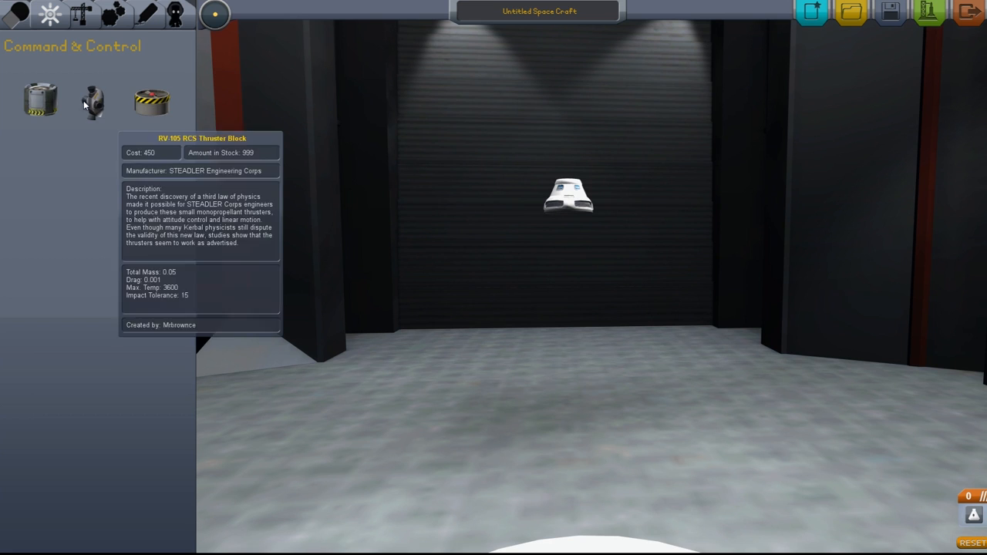
mouse_move(104, 319)
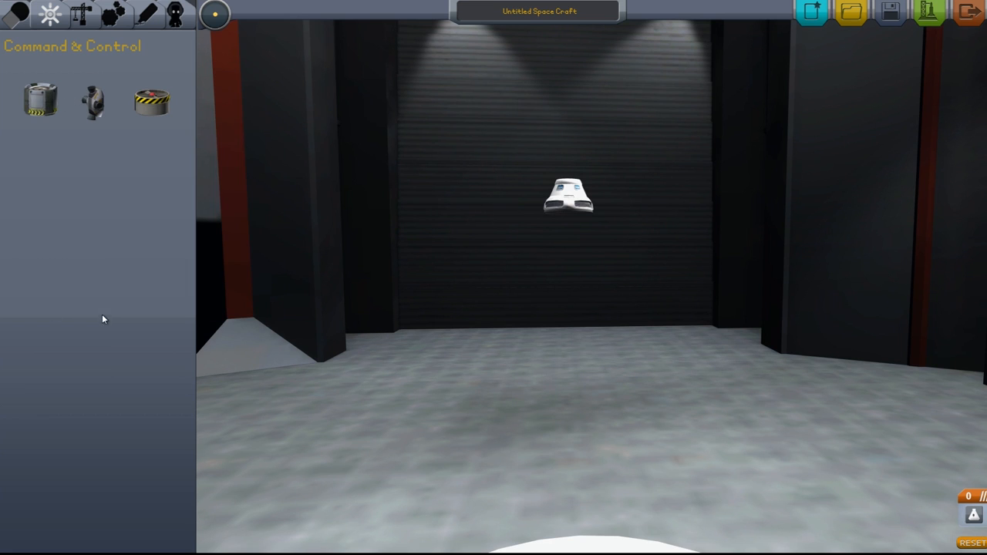
mouse_move(82, 331)
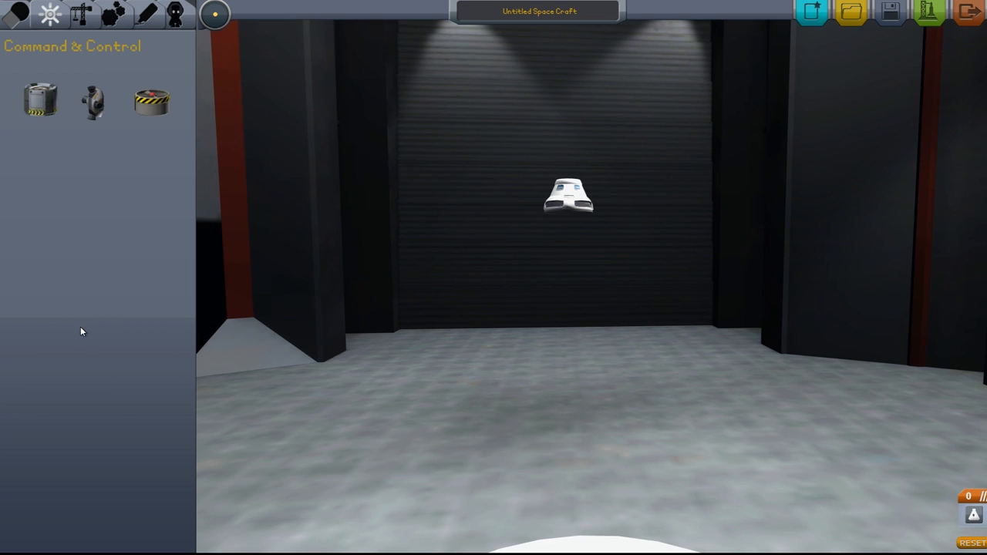
mouse_move(111, 377)
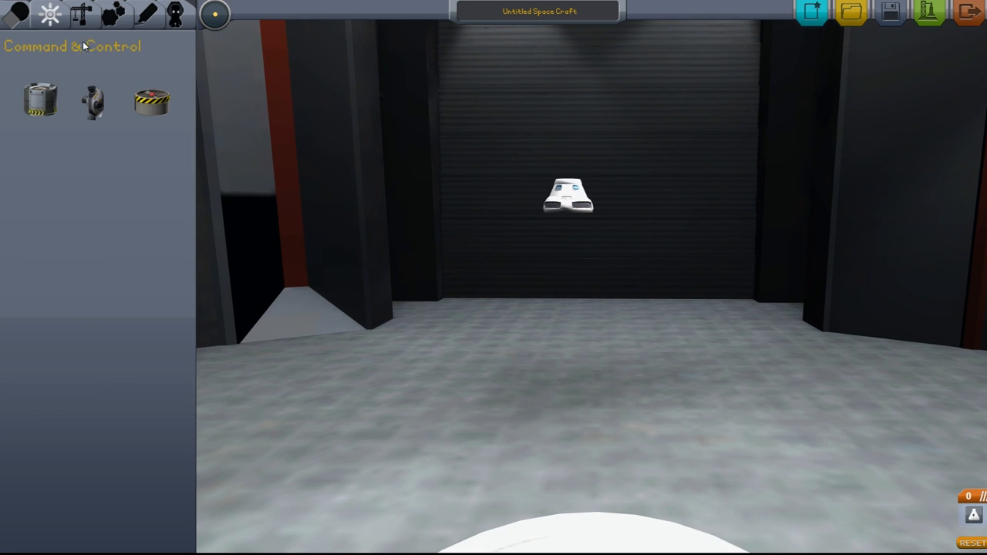
Show the Structural & Aerodynamic parts for attaching under the command pod.
left_click(80, 16)
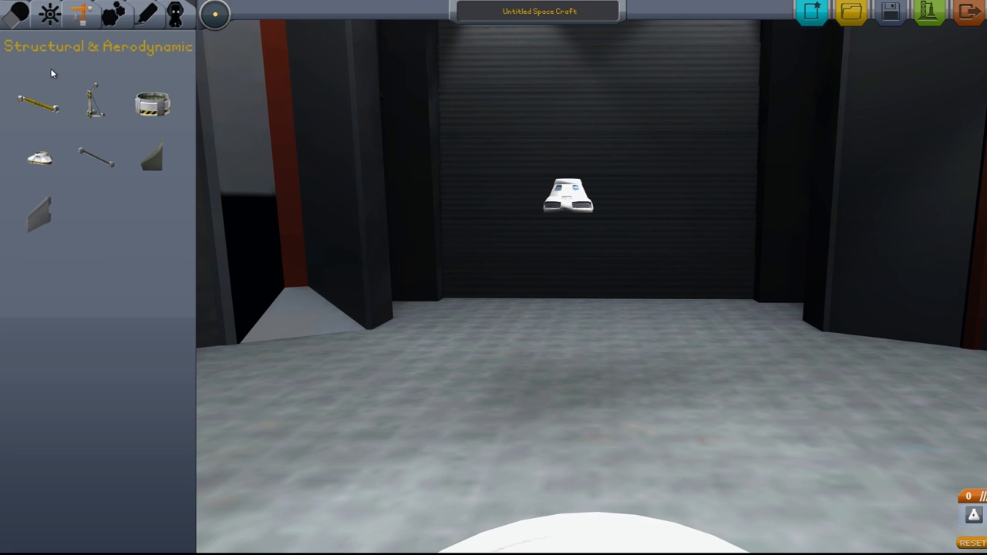
mouse_move(38, 100)
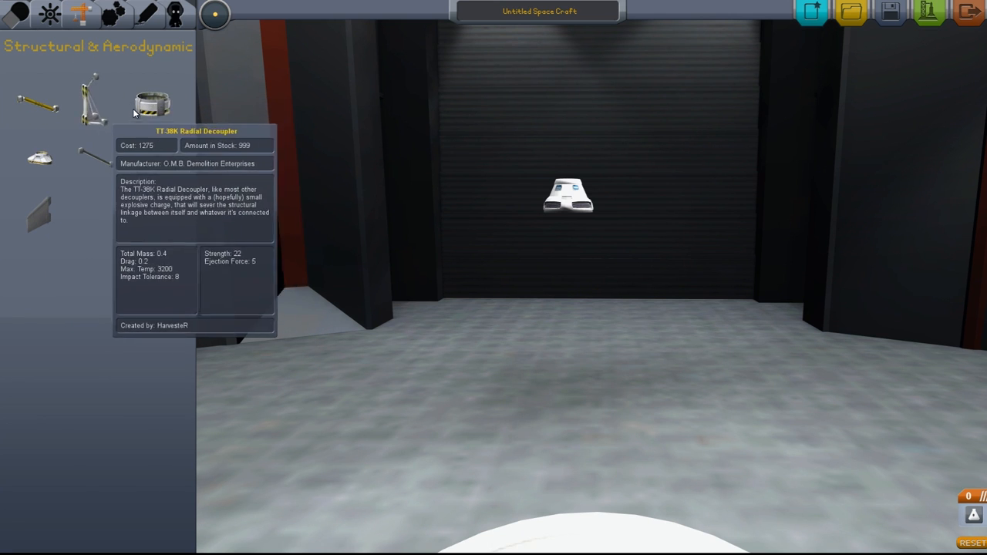
mouse_move(105, 117)
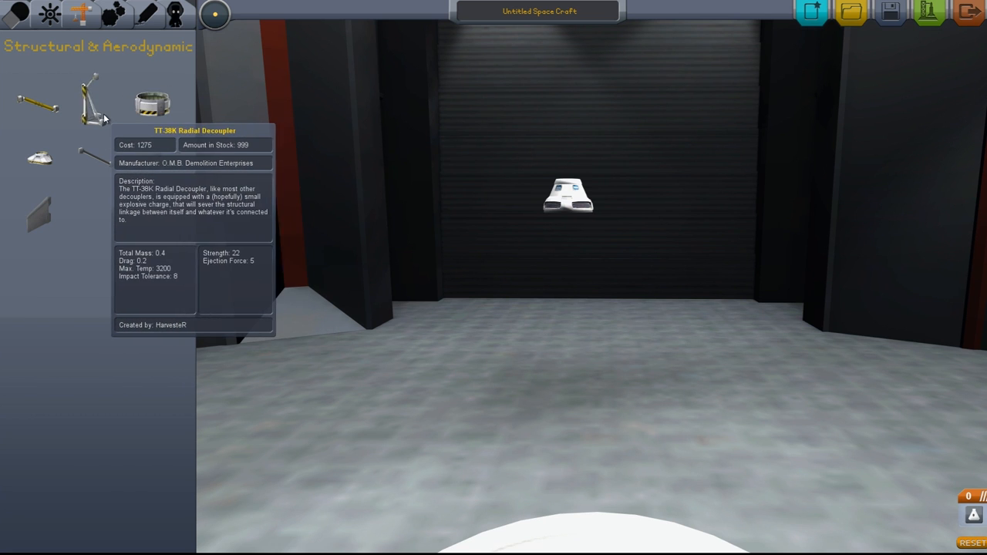
mouse_move(136, 114)
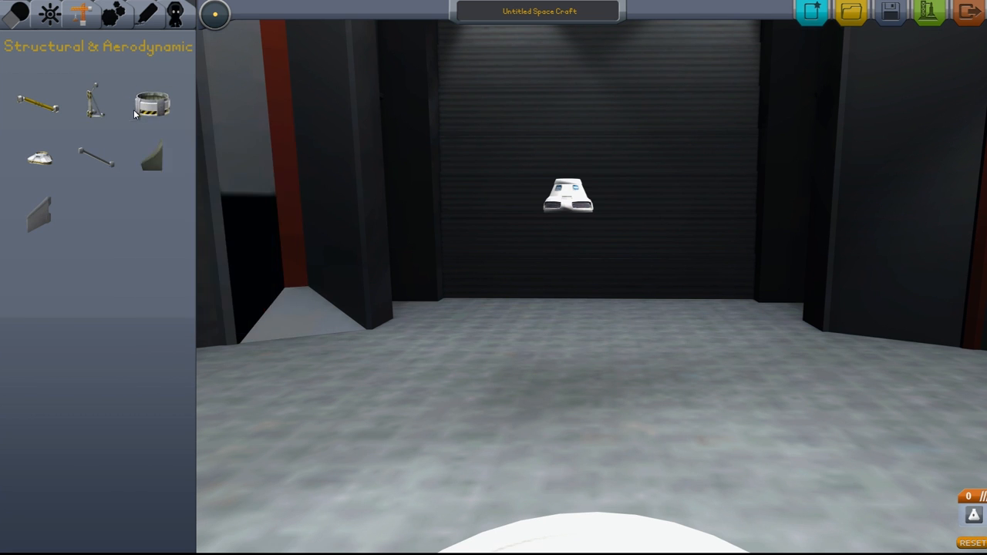
mouse_move(93, 105)
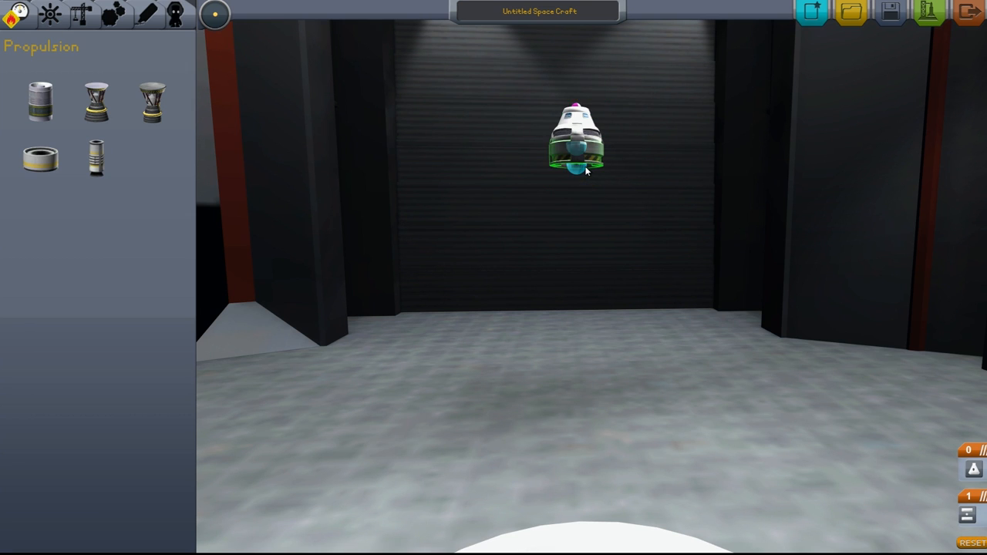
mouse_move(43, 96)
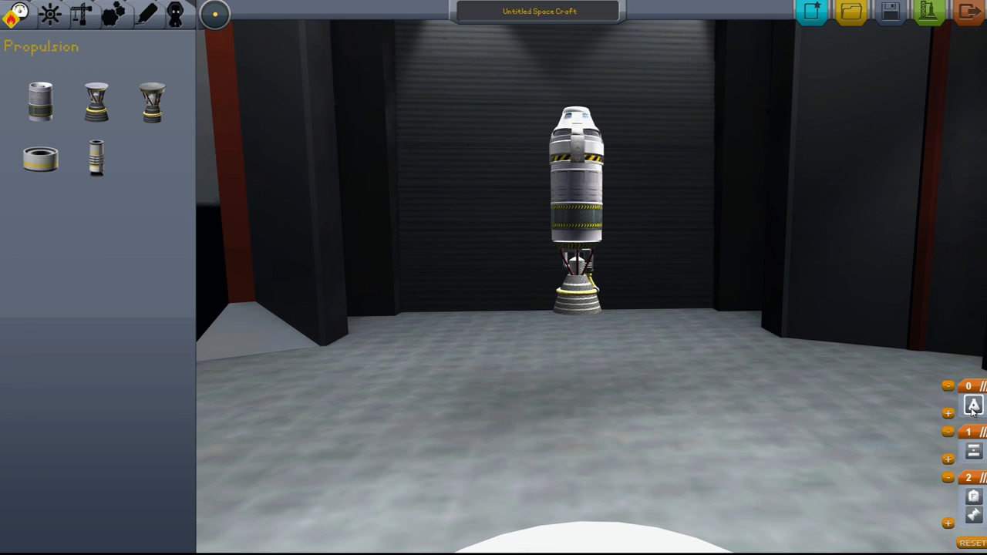
mouse_move(922, 394)
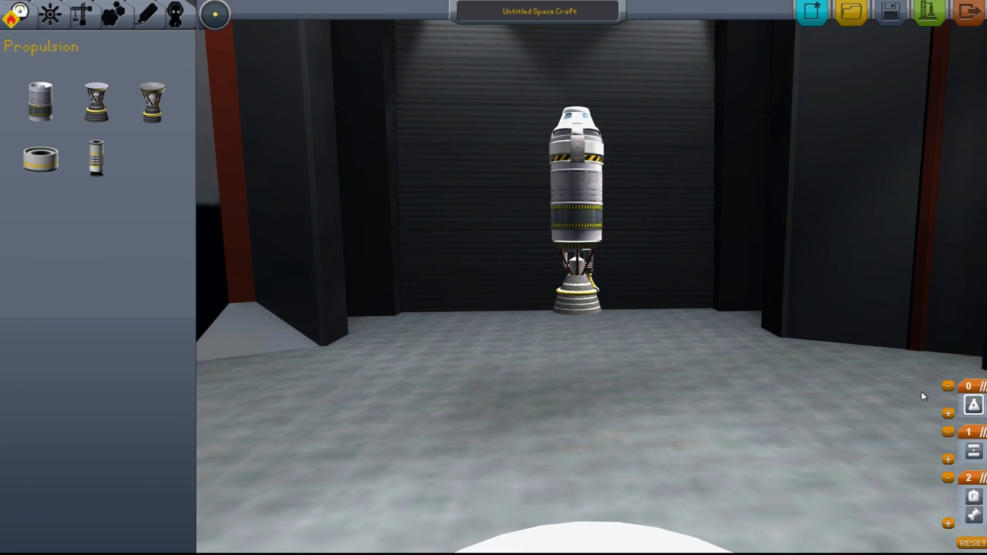
mouse_move(839, 327)
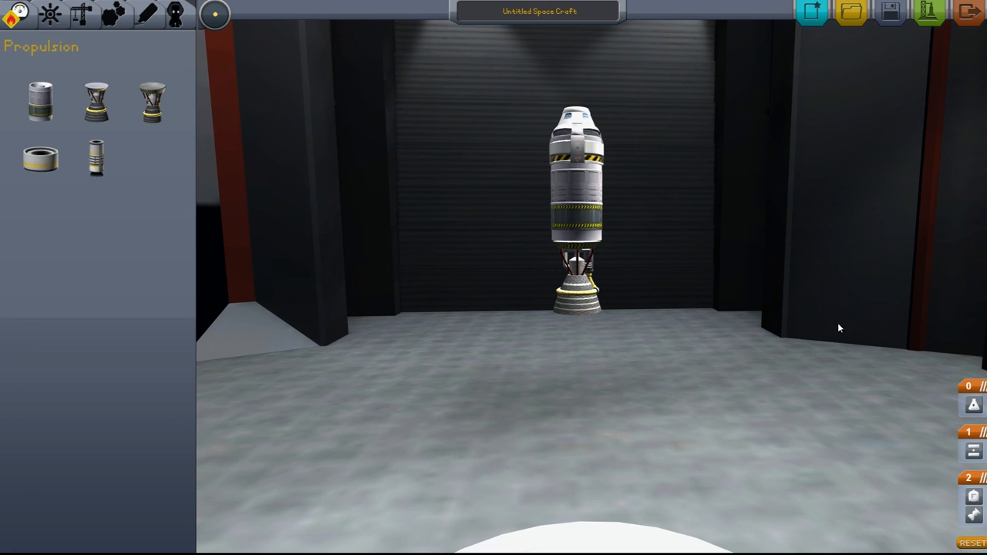
mouse_move(925, 386)
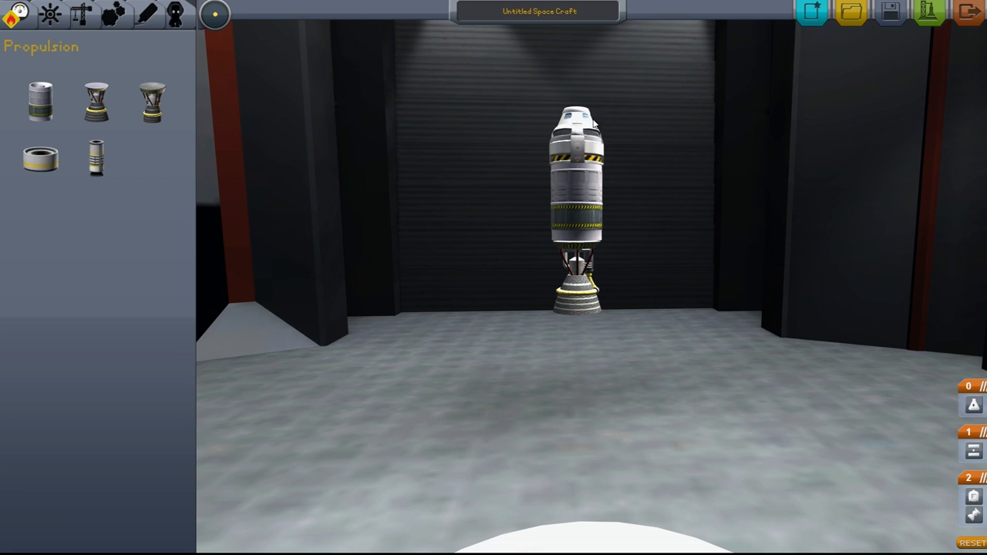
mouse_move(617, 135)
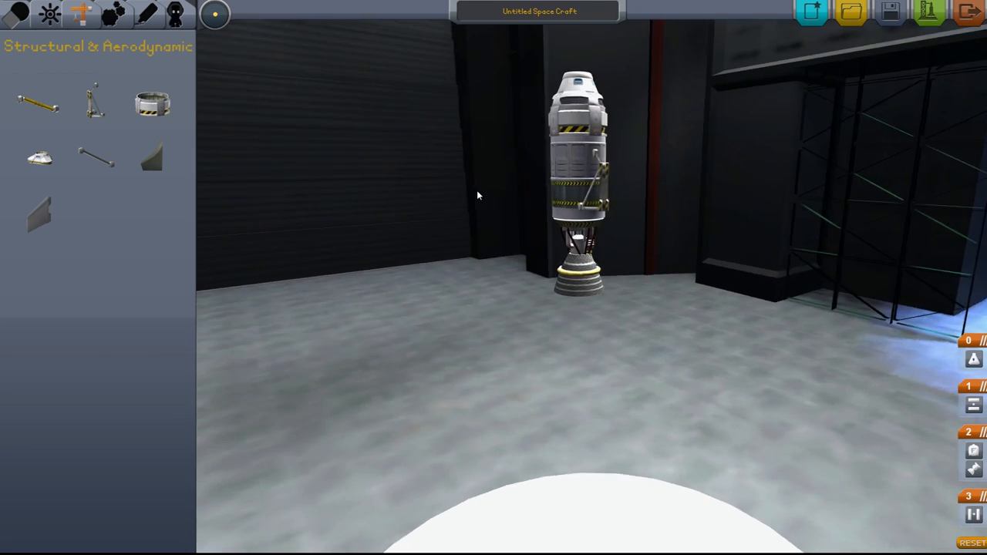
Show the Propulsion parts to fit a side fuel tank and engine on the radial mount.
left_click(49, 17)
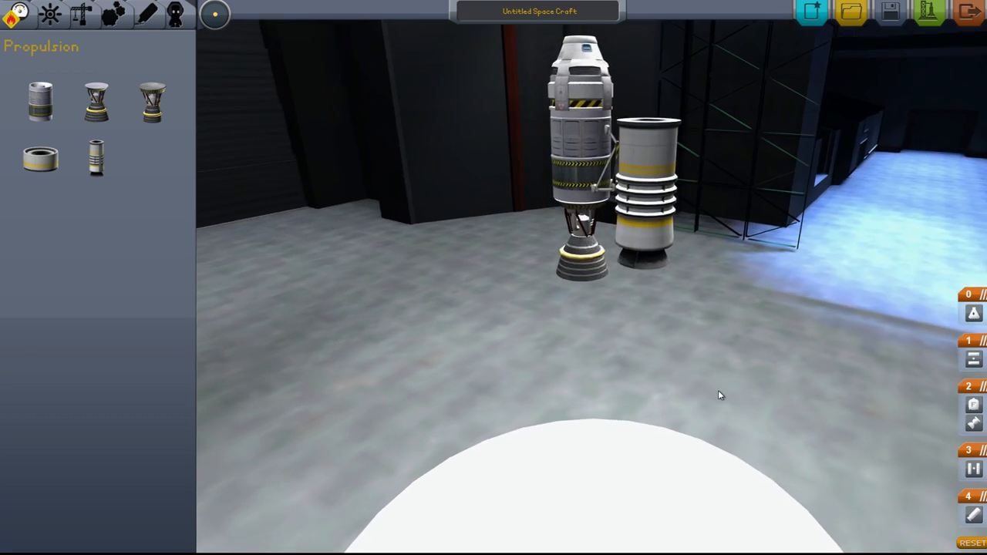
Show the Structural & Aerodynamic parts to find the TVR-1180C tri-coupler.
left_click(79, 19)
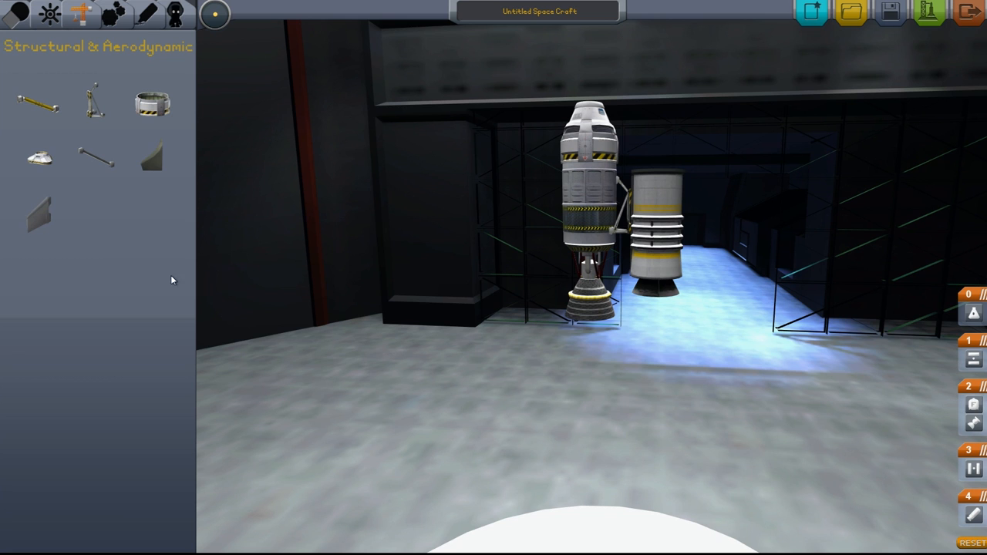
mouse_move(31, 183)
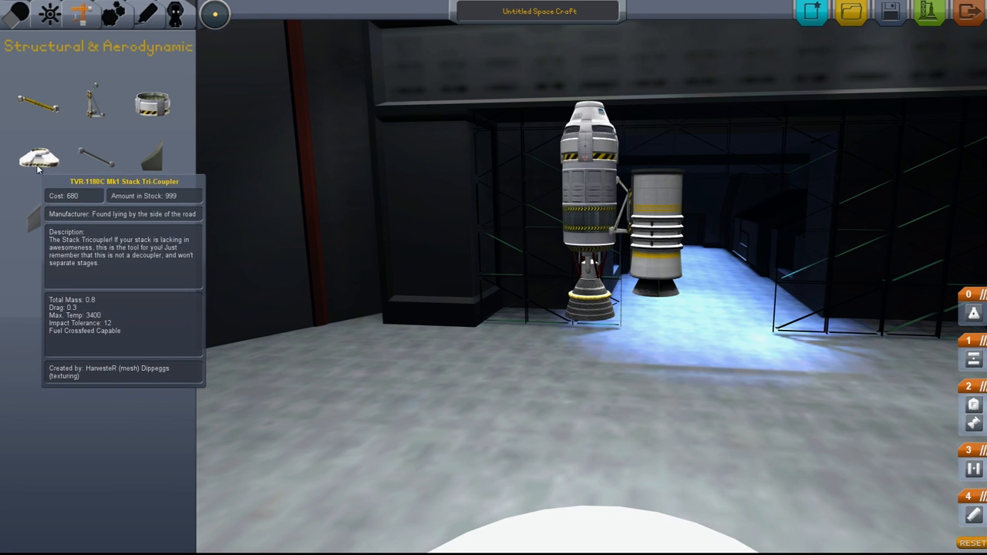
mouse_move(623, 409)
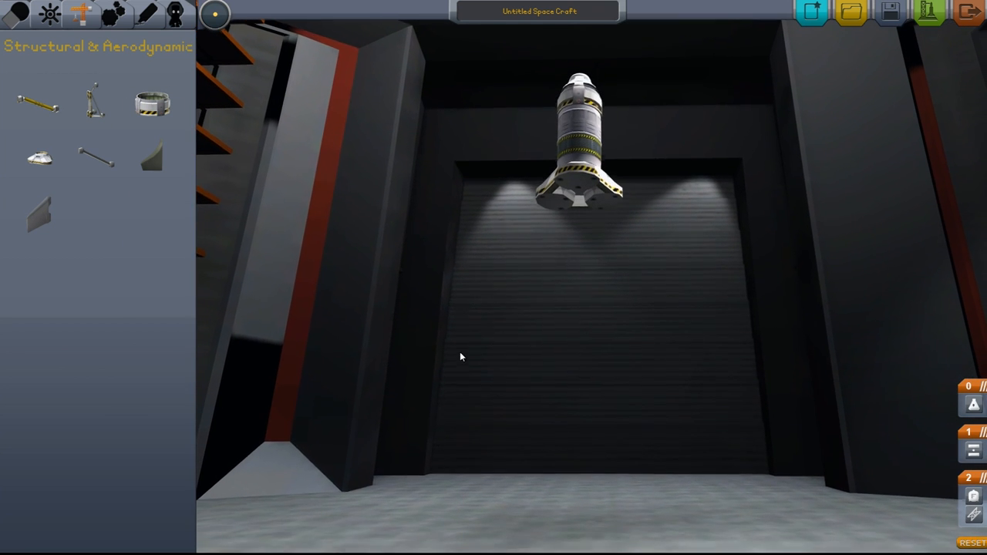
Show the Propulsion parts to mount engines on the tri-coupler's three nodes.
left_click(81, 17)
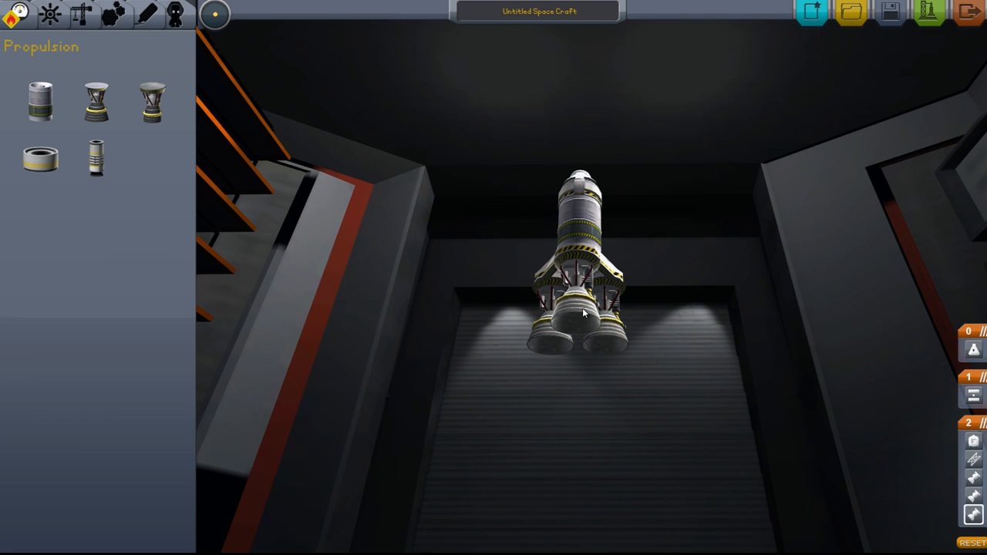
mouse_move(586, 324)
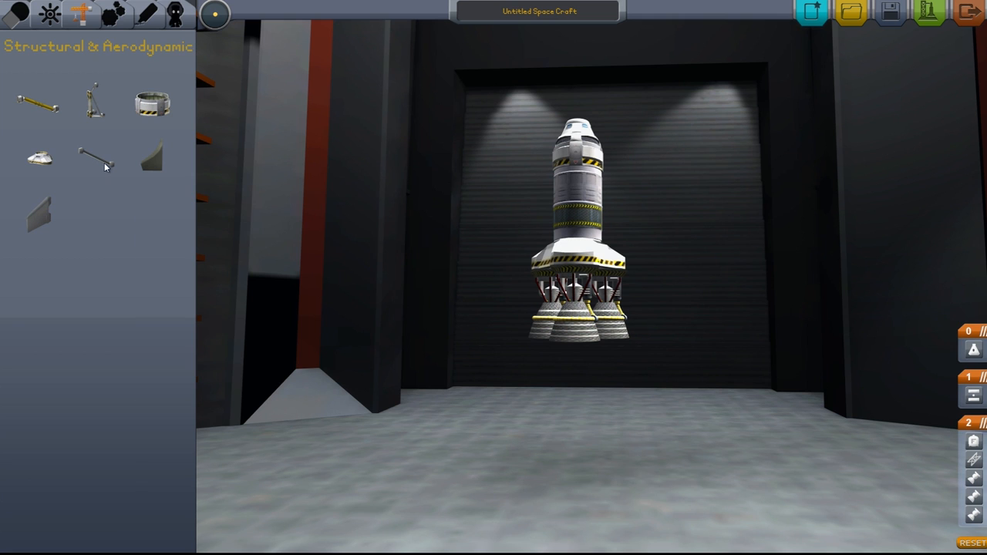
mouse_move(40, 208)
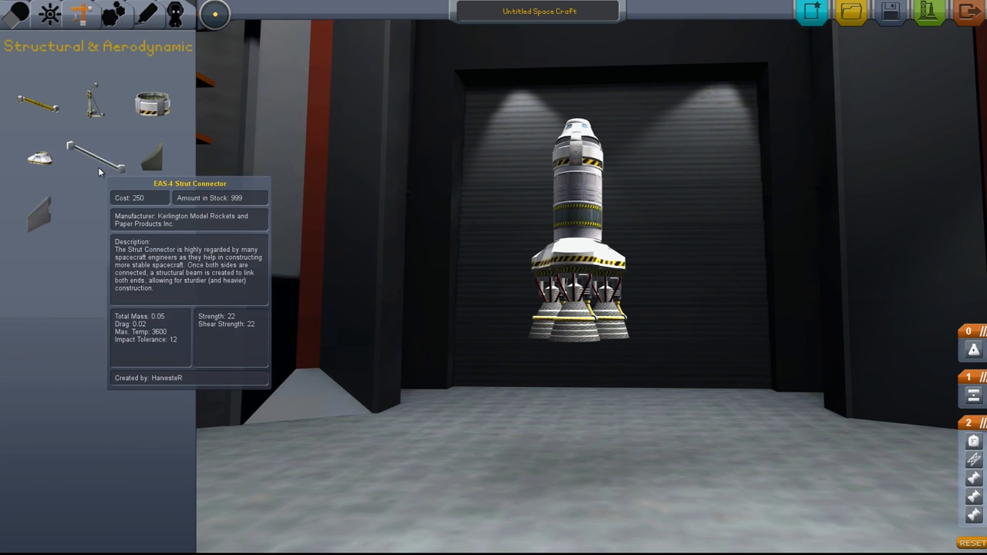
mouse_move(157, 167)
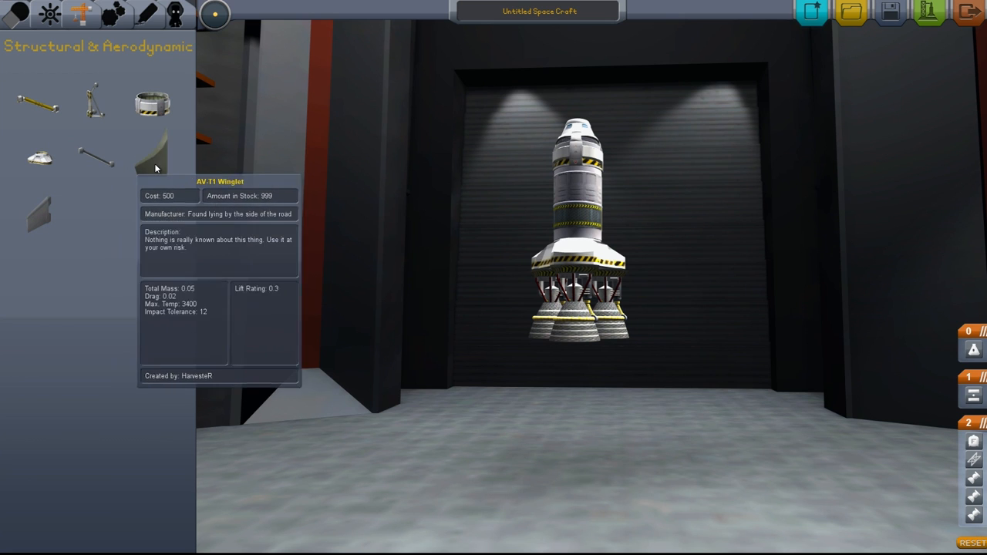
Browse the Decals list, then settle on Utility & Scientific parts where the parachute is offered.
left_click(111, 17)
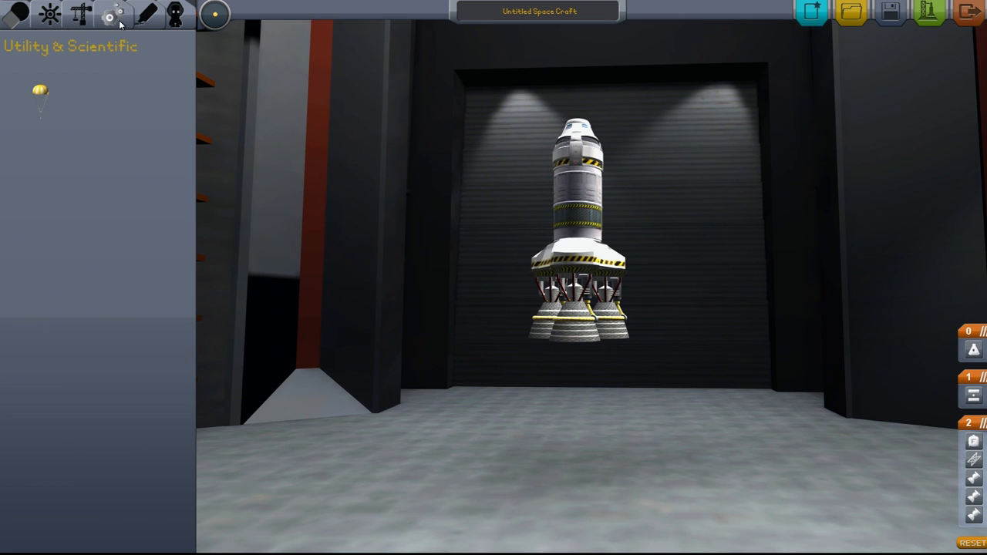
left_click(143, 17)
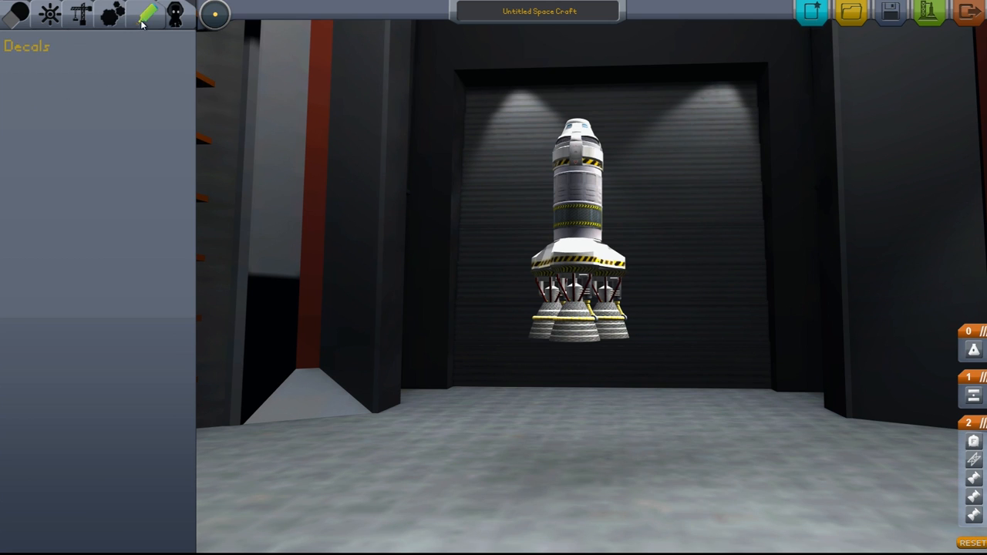
left_click(111, 17)
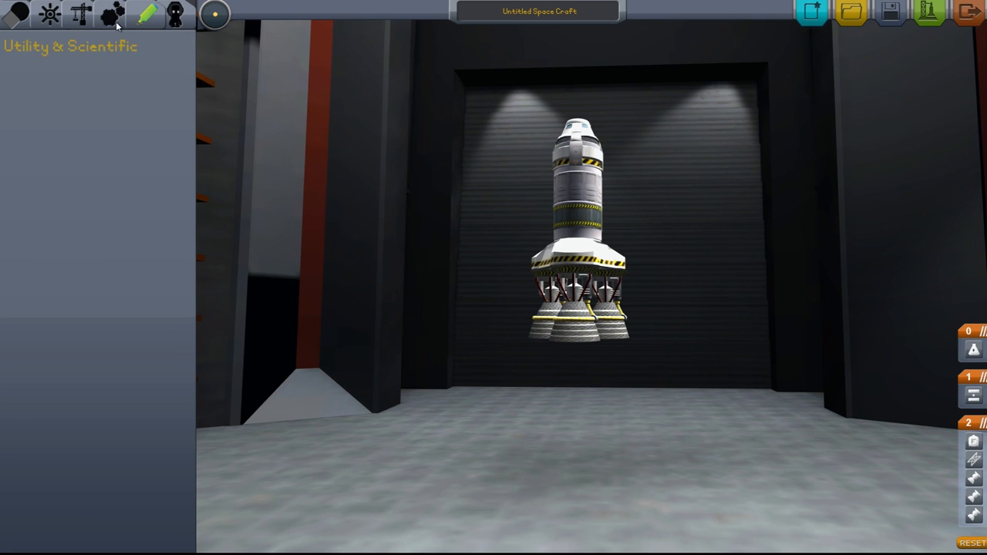
left_click(111, 15)
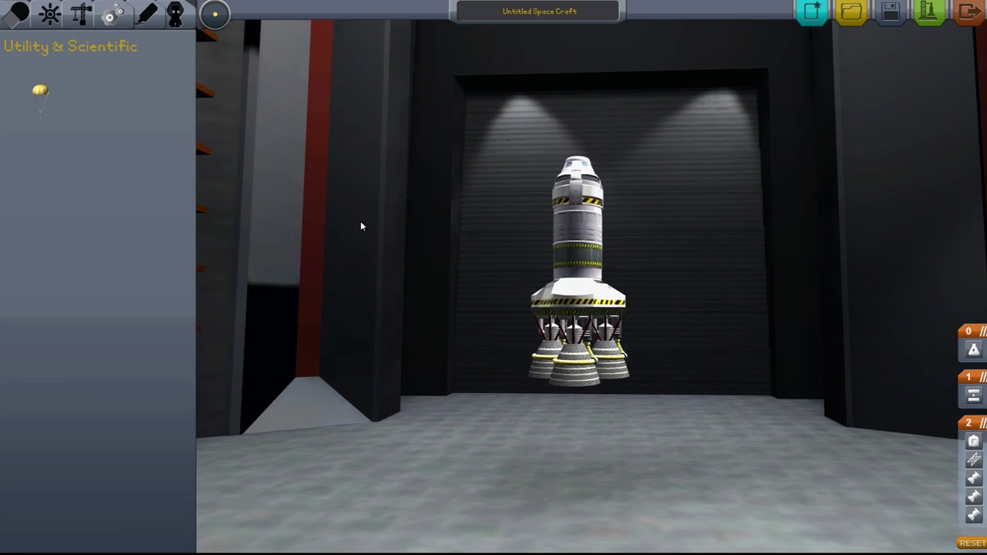
mouse_move(40, 86)
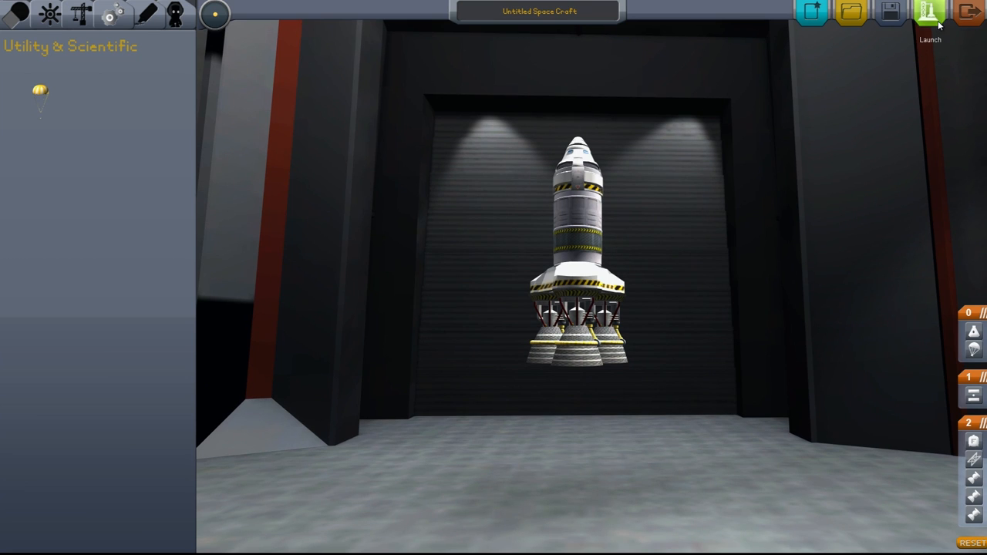
mouse_move(553, 25)
type("Little Budd")
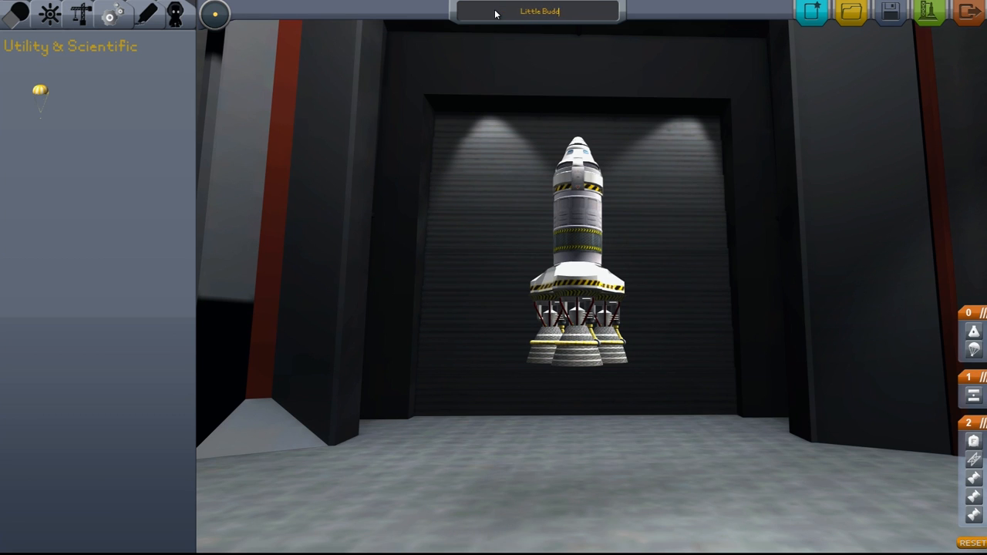
mouse_move(889, 10)
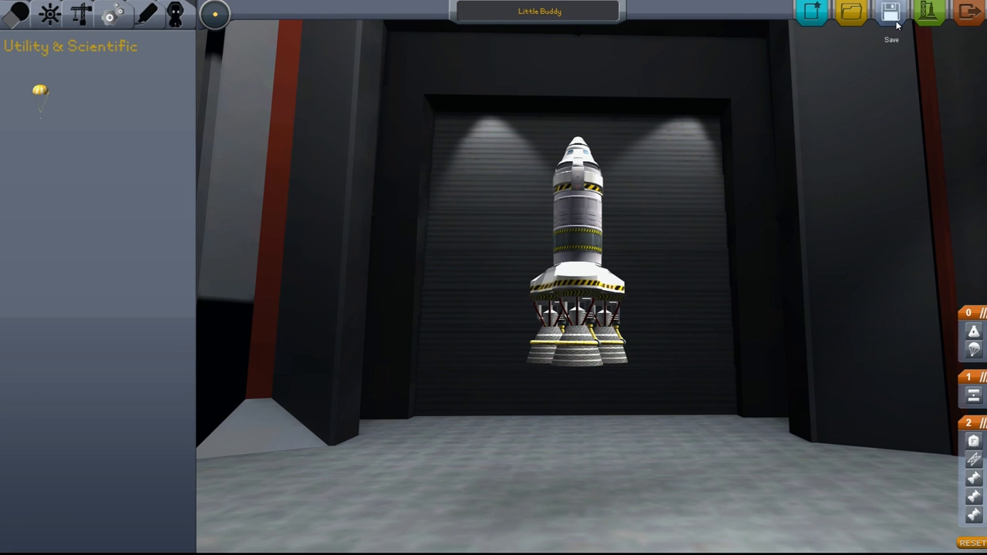
Save the ship as 'Little Buddy', check it in the saved-ships list, and close the list.
left_click(848, 12)
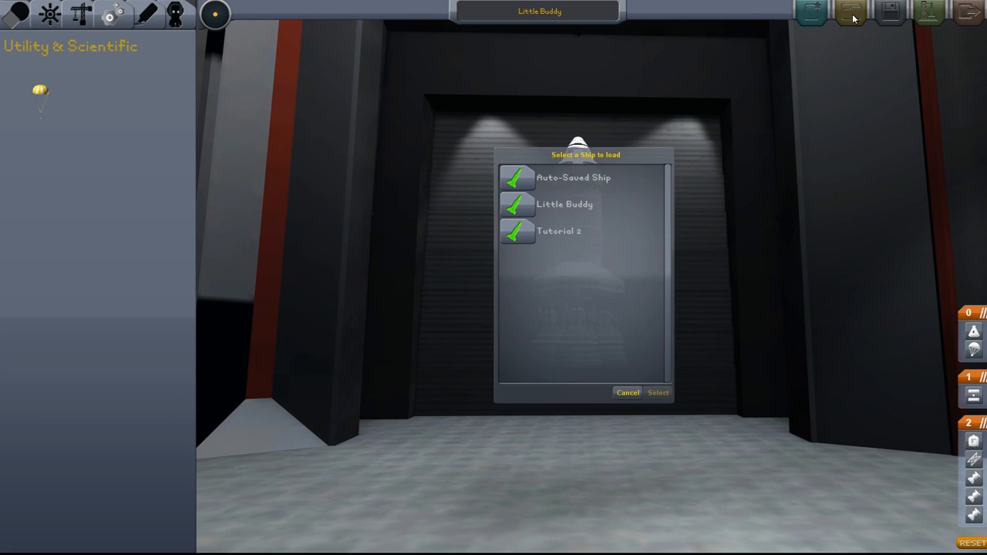
left_click(567, 204)
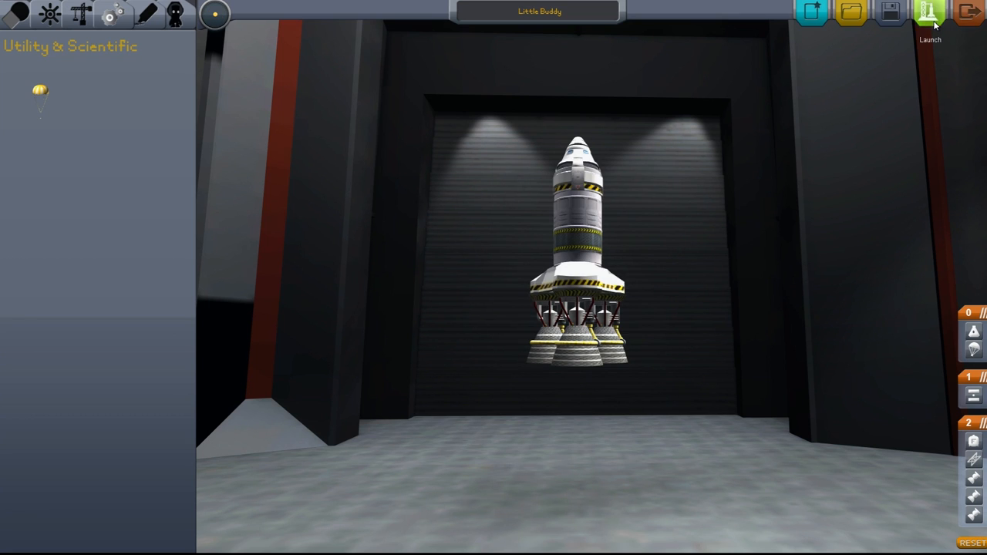
Launch Little Buddy to the pad and confirm skipping the flight training tutorial.
left_click(925, 14)
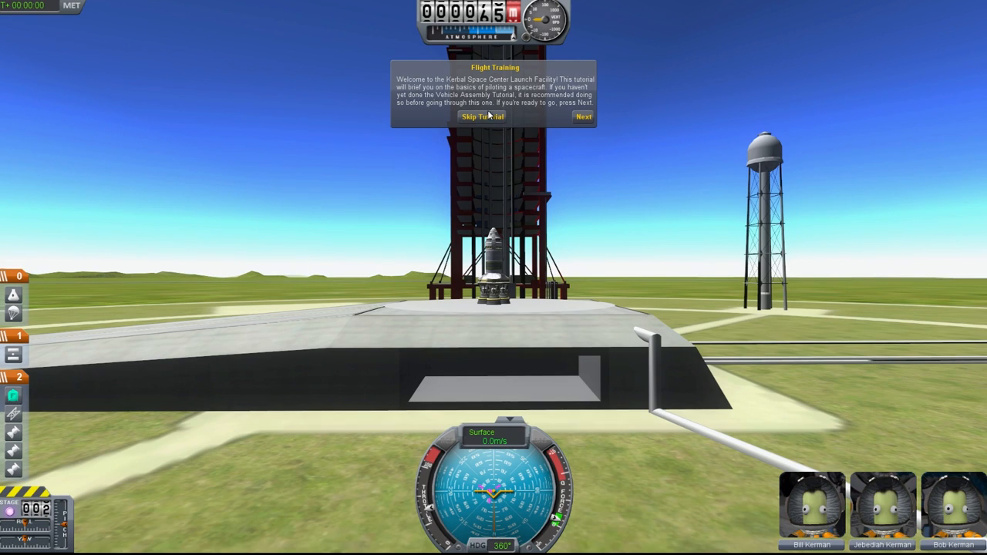
left_click(481, 117)
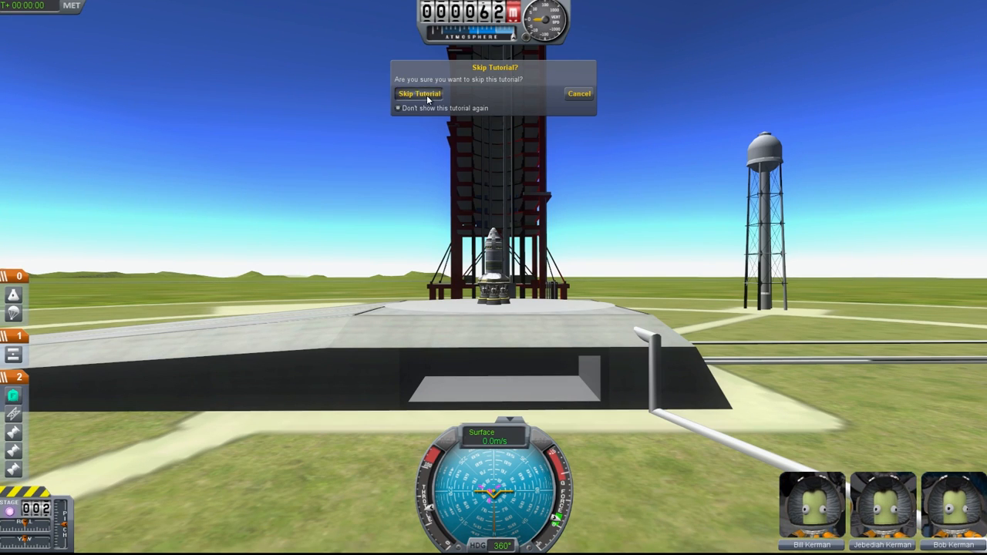
left_click(420, 92)
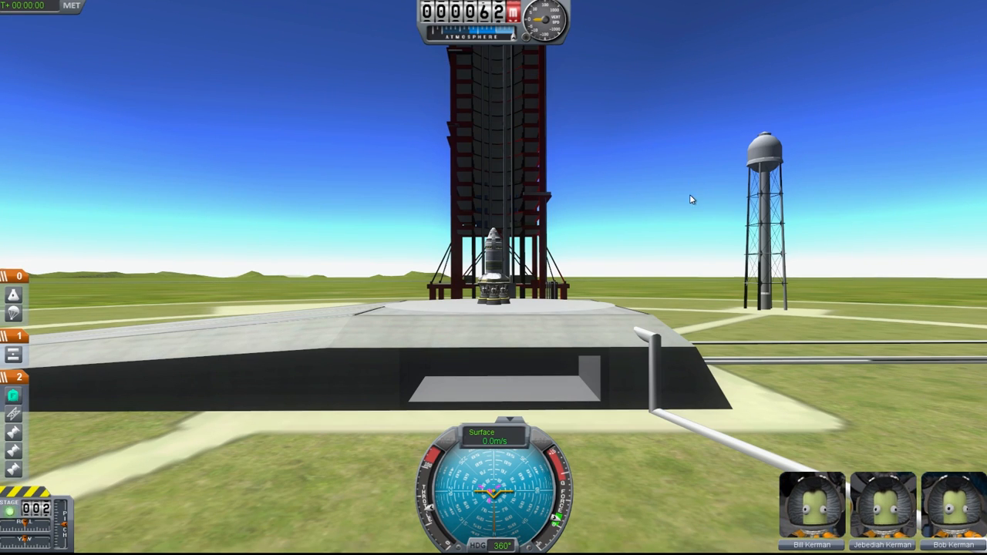
key("space")
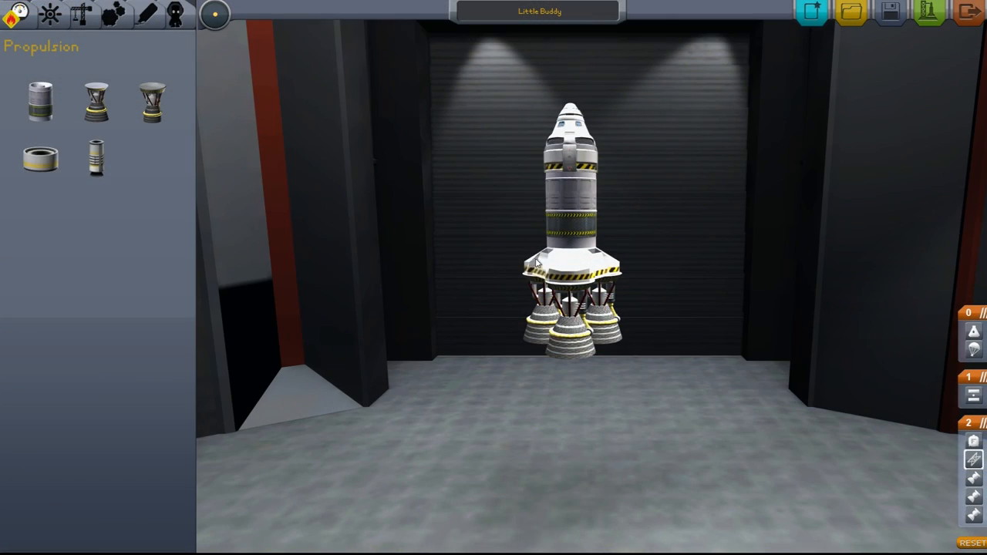
mouse_move(579, 270)
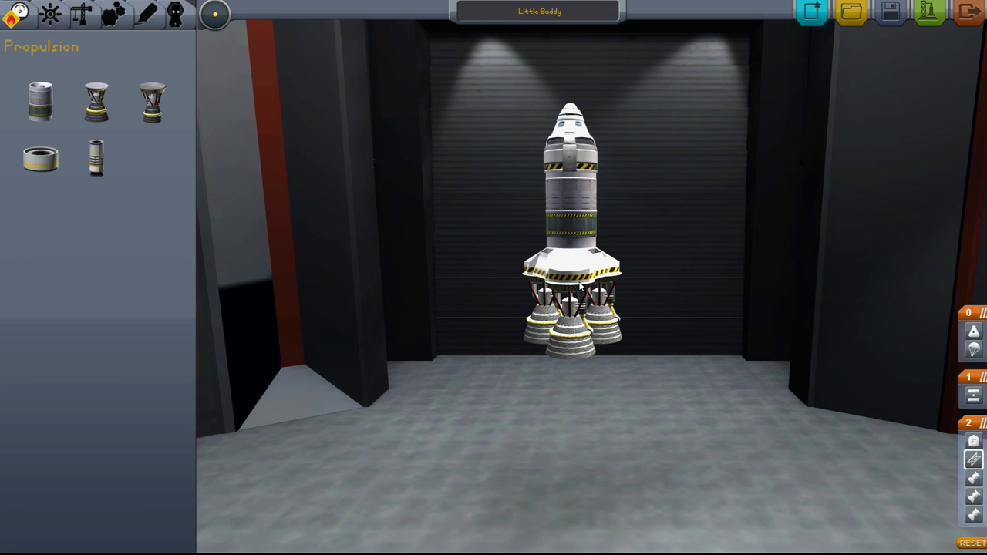
mouse_move(574, 269)
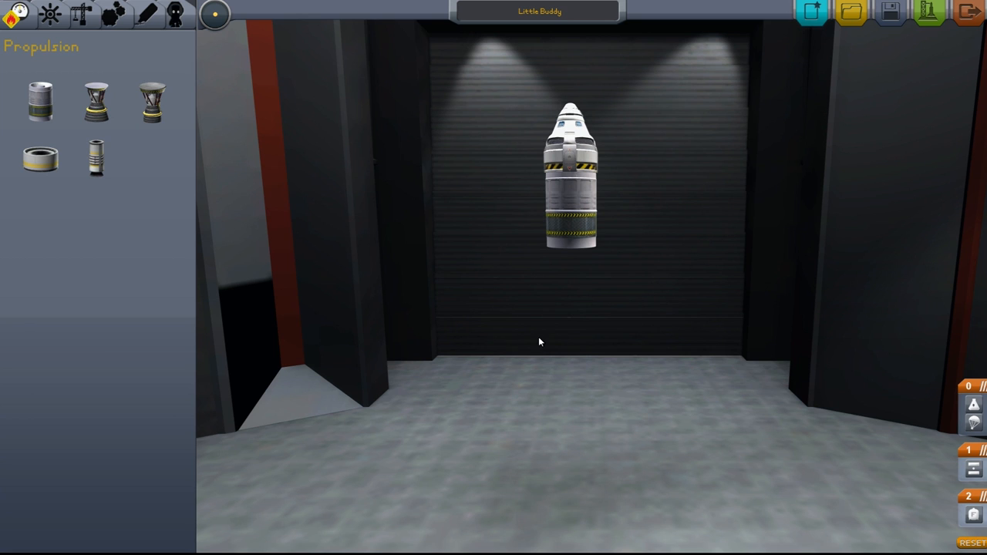
mouse_move(571, 284)
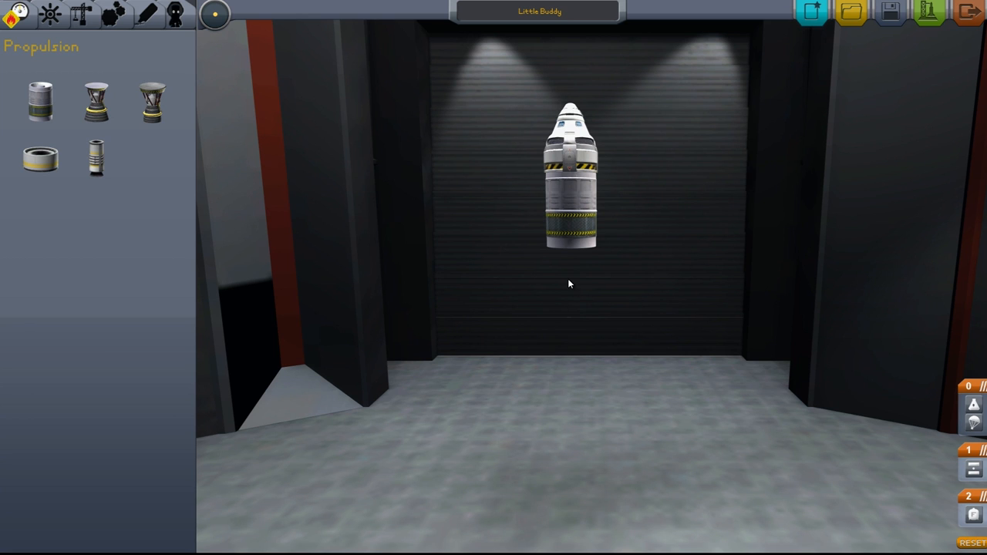
mouse_move(567, 225)
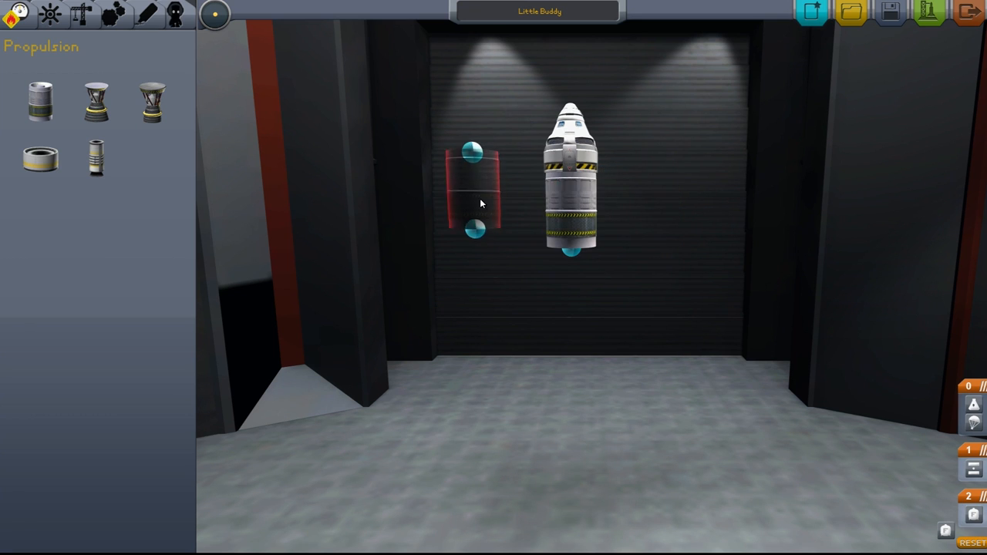
Attach another fuel tank beneath the pod to extend the tank column.
left_click(475, 193)
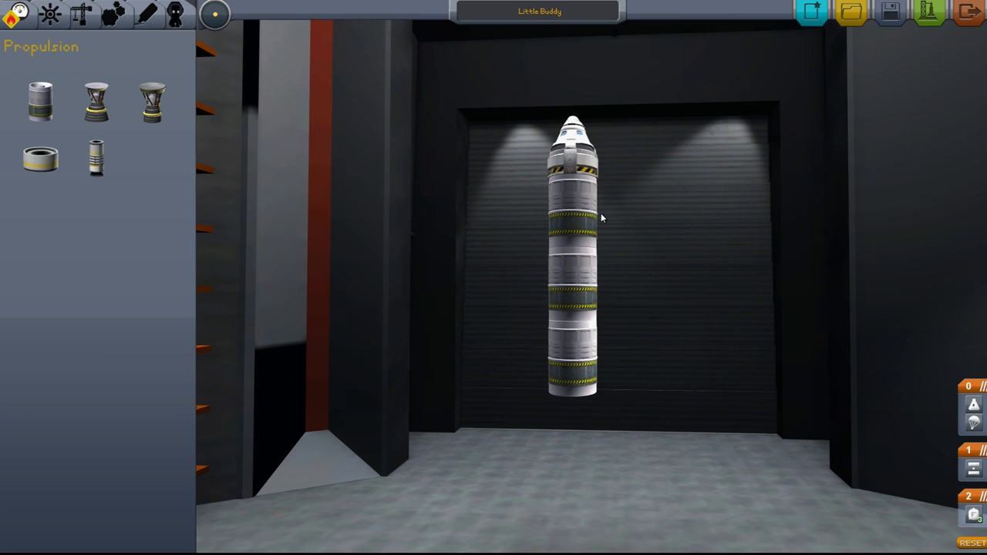
mouse_move(604, 232)
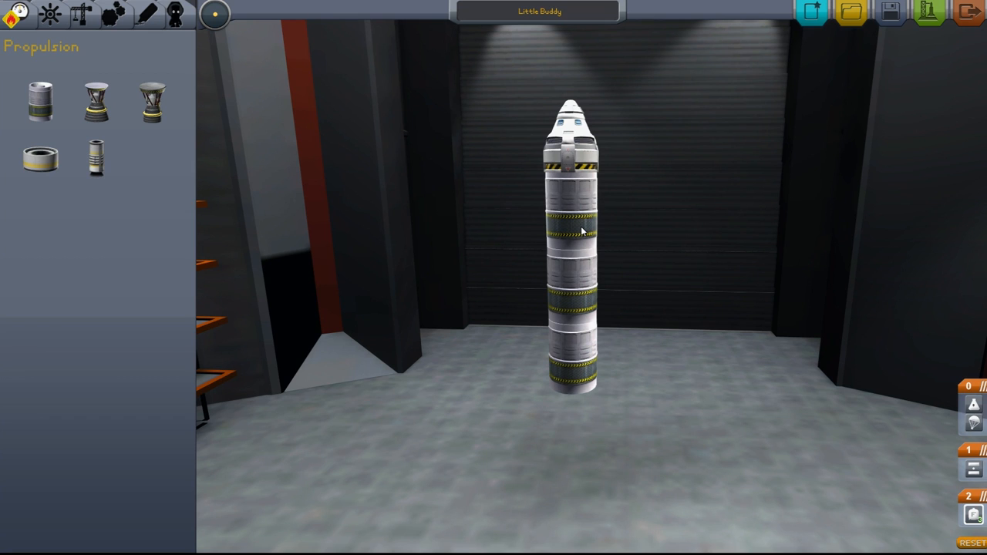
mouse_move(593, 223)
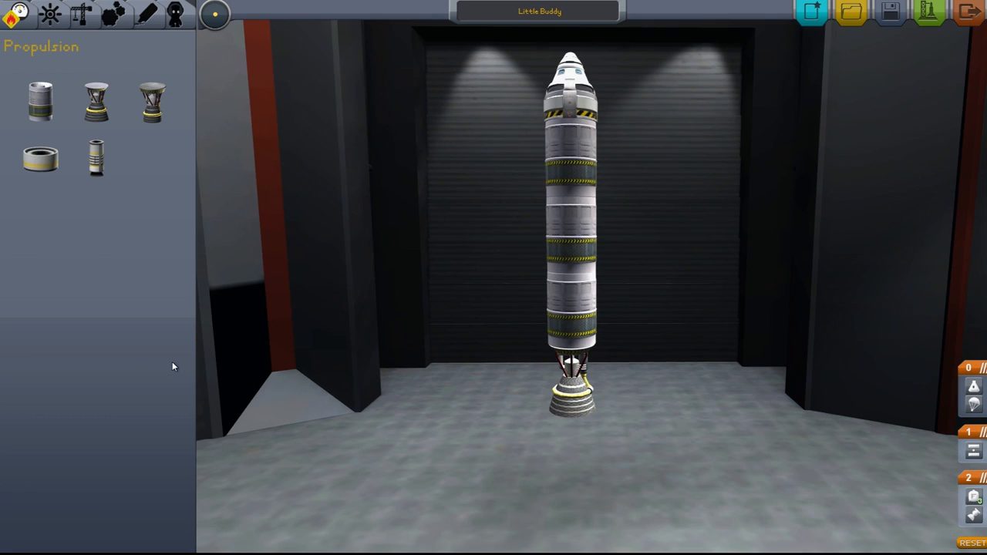
mouse_move(95, 29)
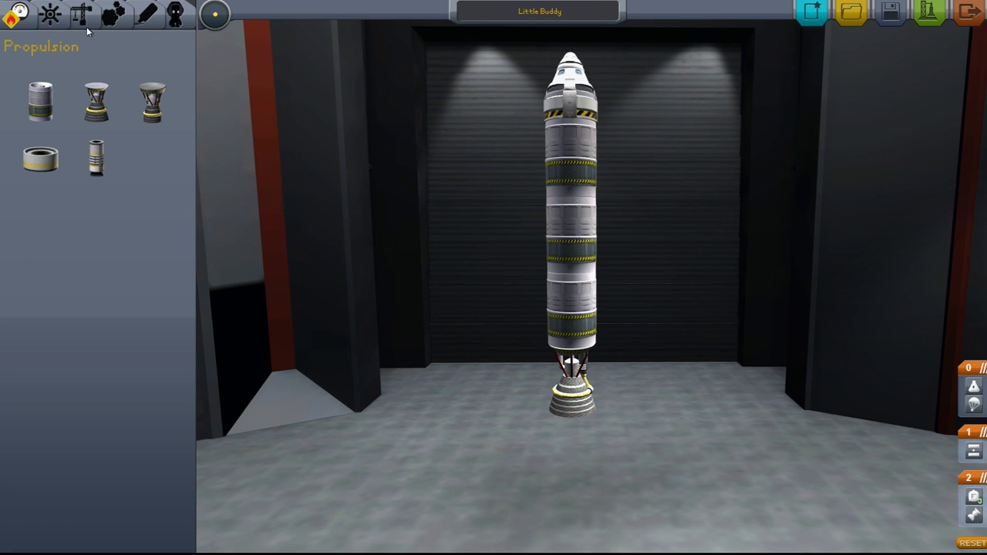
Raise the symmetry setting to 6x so radial parts attach as six copies.
left_click(81, 16)
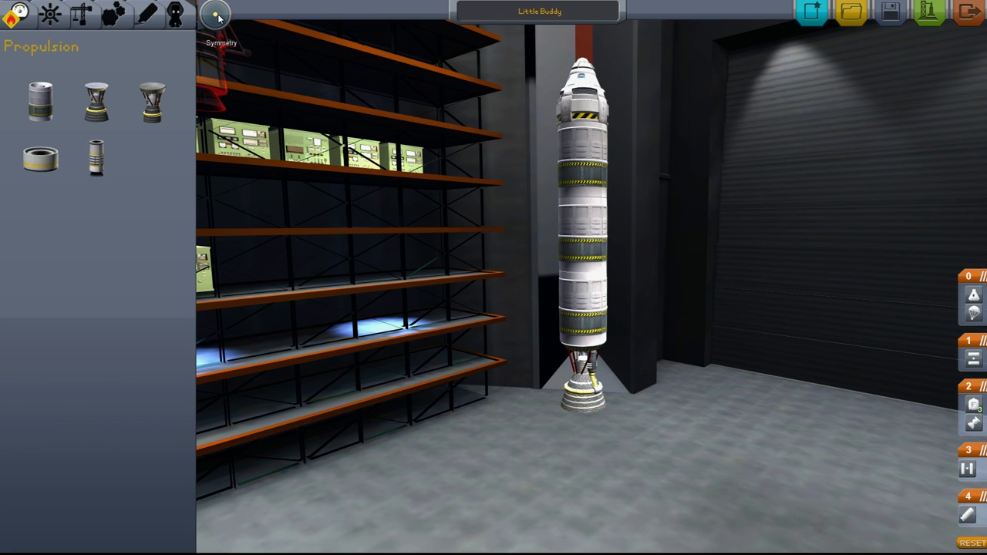
left_click(216, 17)
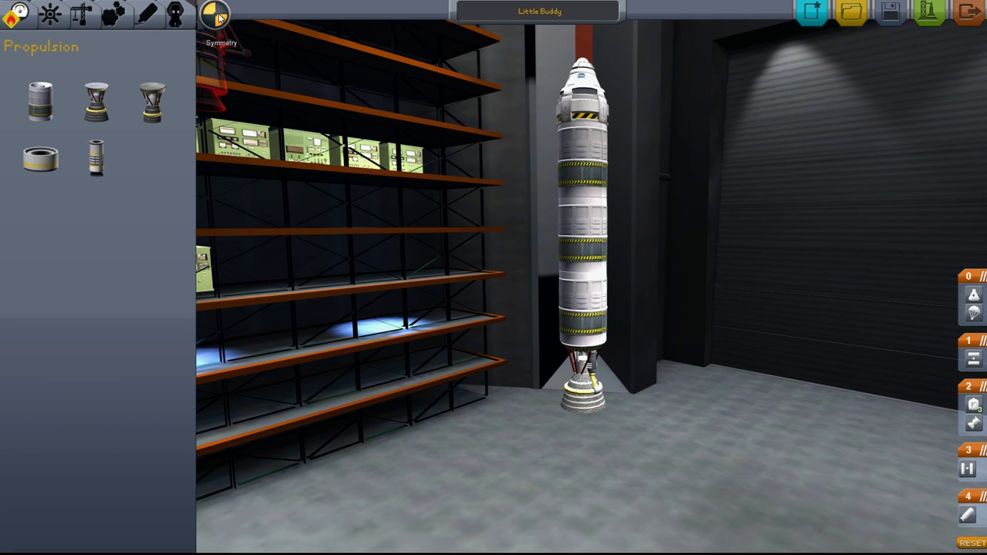
left_click(216, 16)
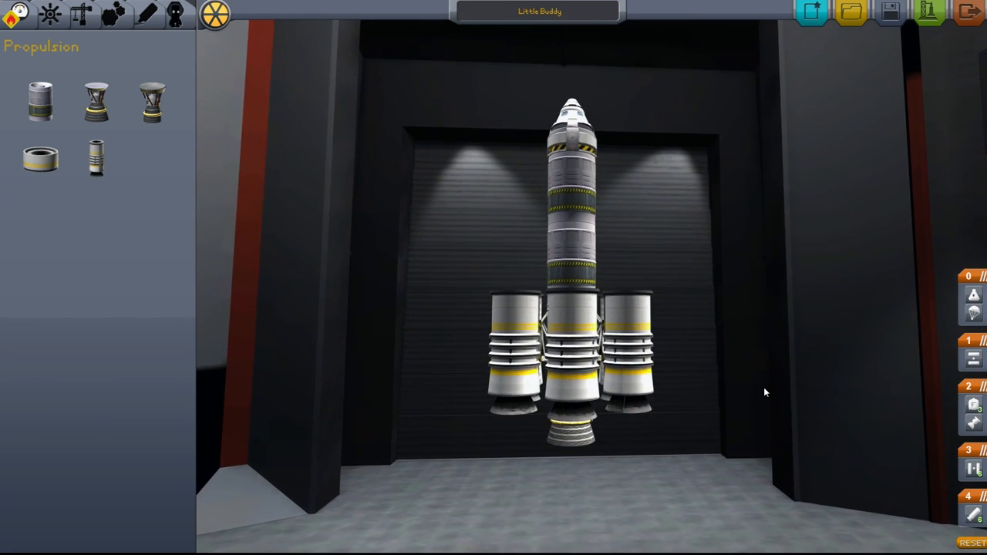
Orbit the camera to look up at the rocket from underneath.
left_click_drag(763, 393, 617, 355)
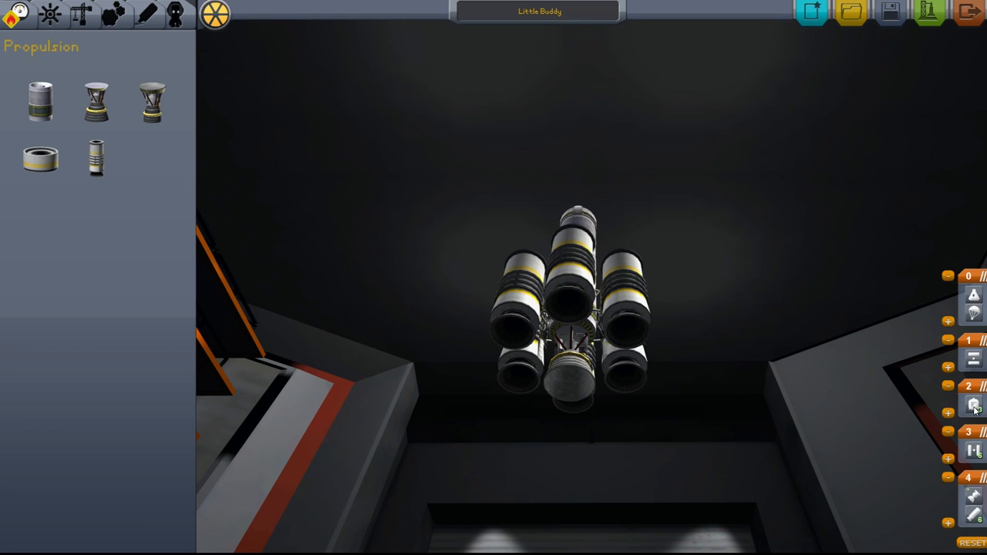
mouse_move(973, 495)
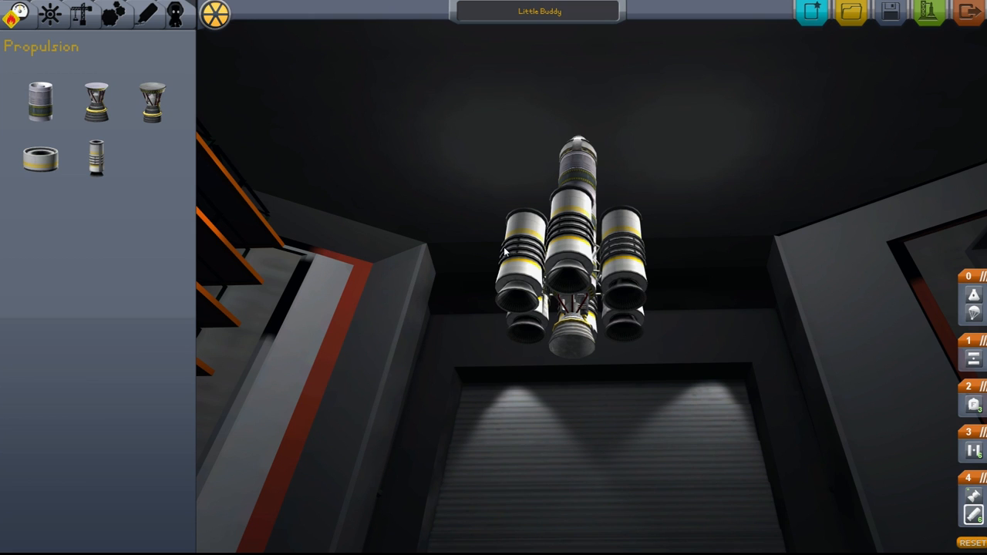
mouse_move(577, 259)
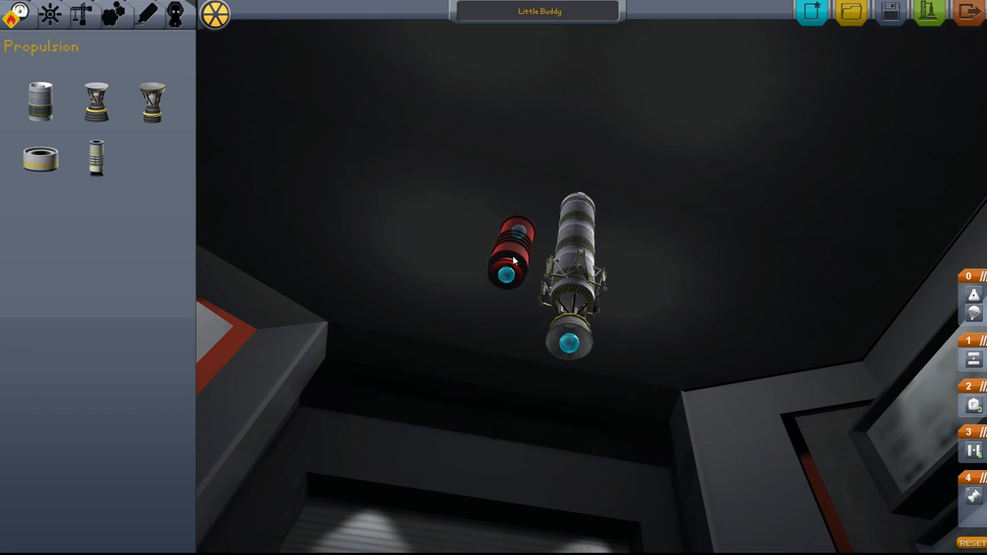
Drag the detached booster group onto the parts panel to delete it.
left_click_drag(509, 254, 501, 270)
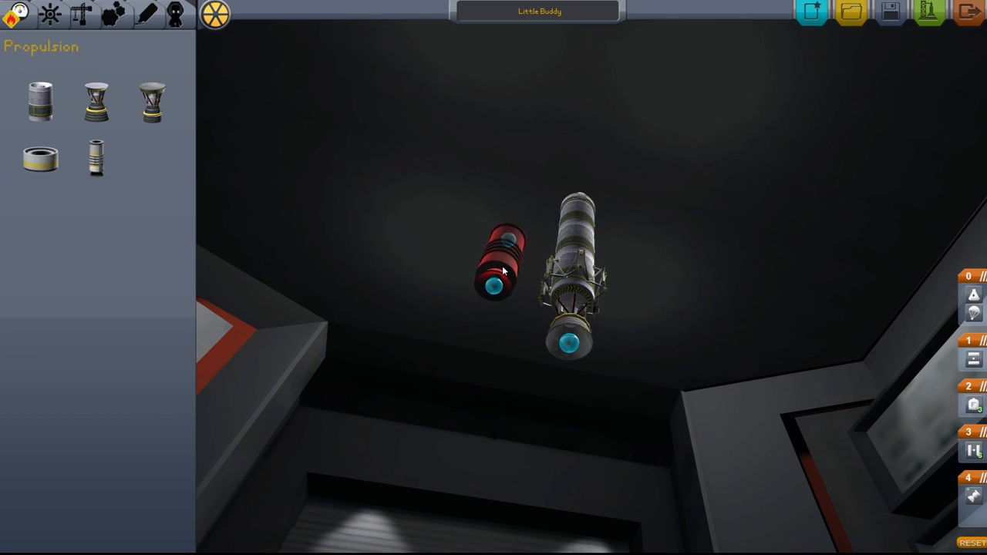
left_click_drag(501, 270, 269, 277)
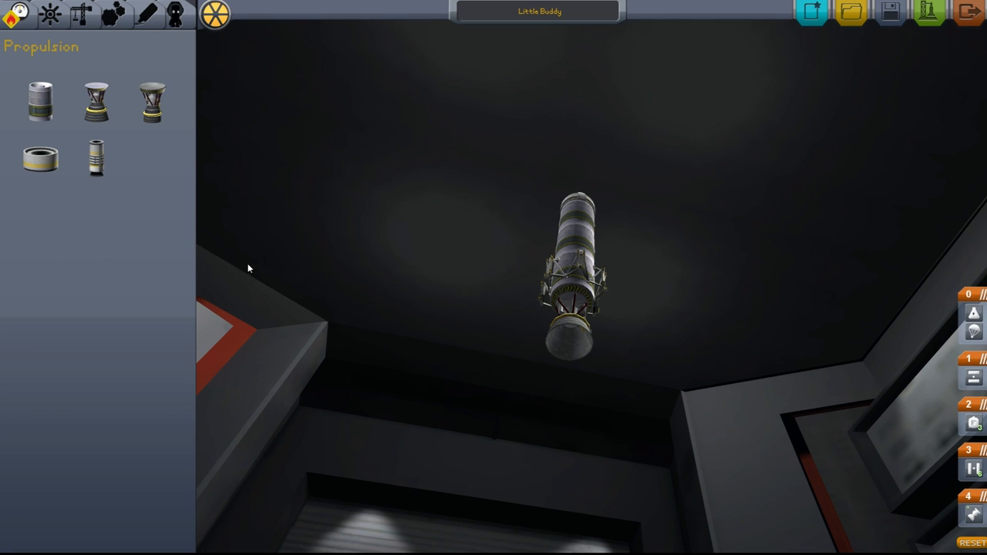
mouse_move(370, 231)
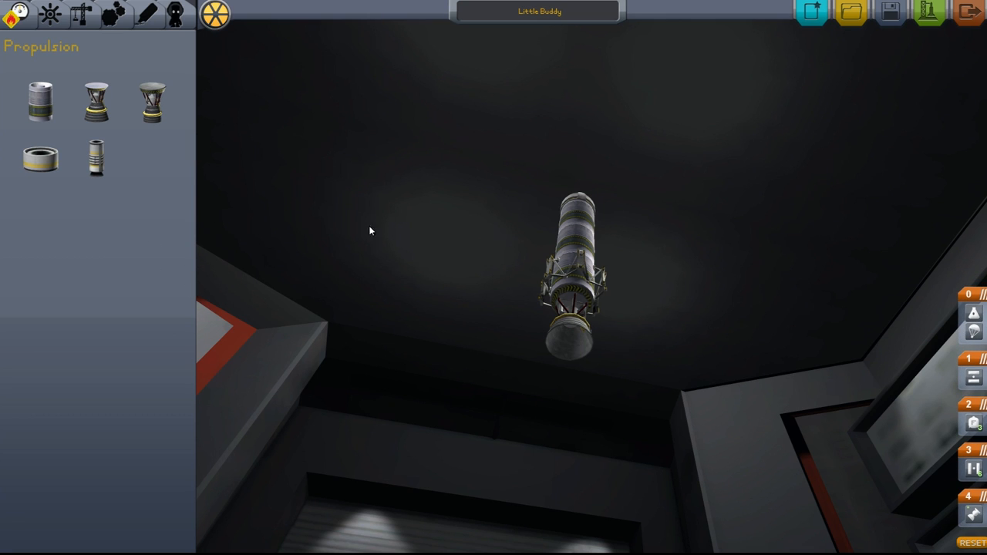